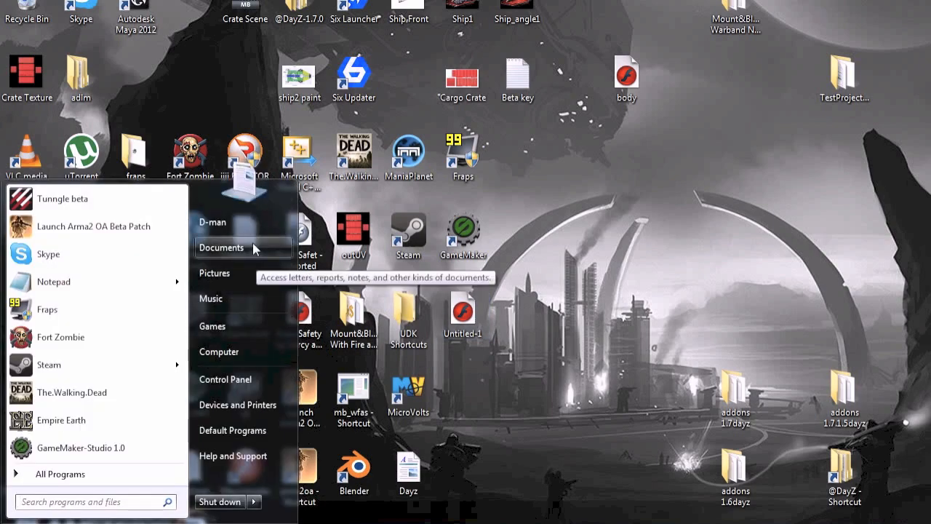
Browse Documents > ArmA 2 > Saved > missions > DayZ_SP.chernarus to view its save files.
left_click(221, 247)
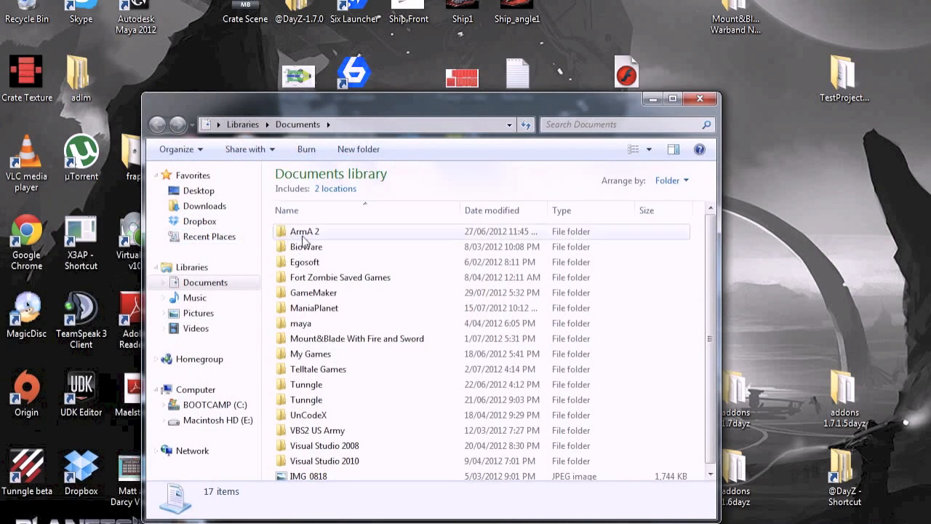
double_click(303, 230)
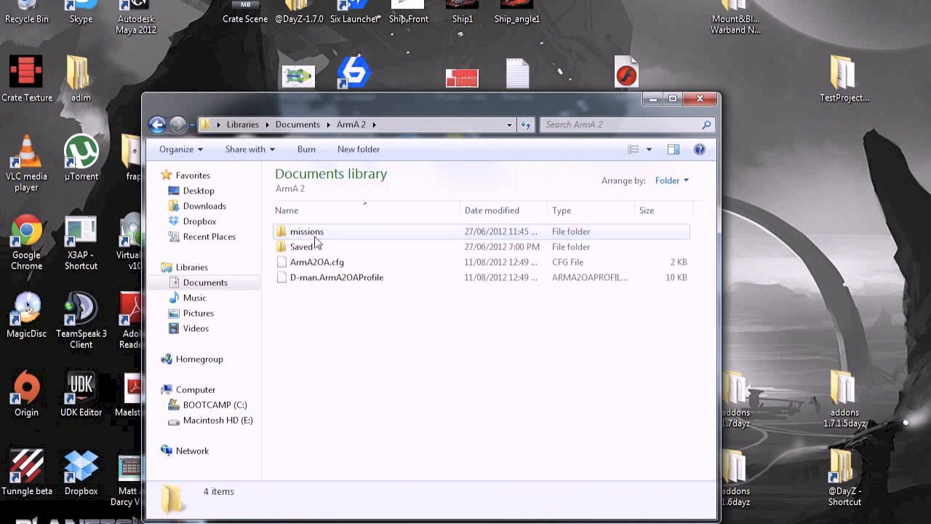
double_click(302, 246)
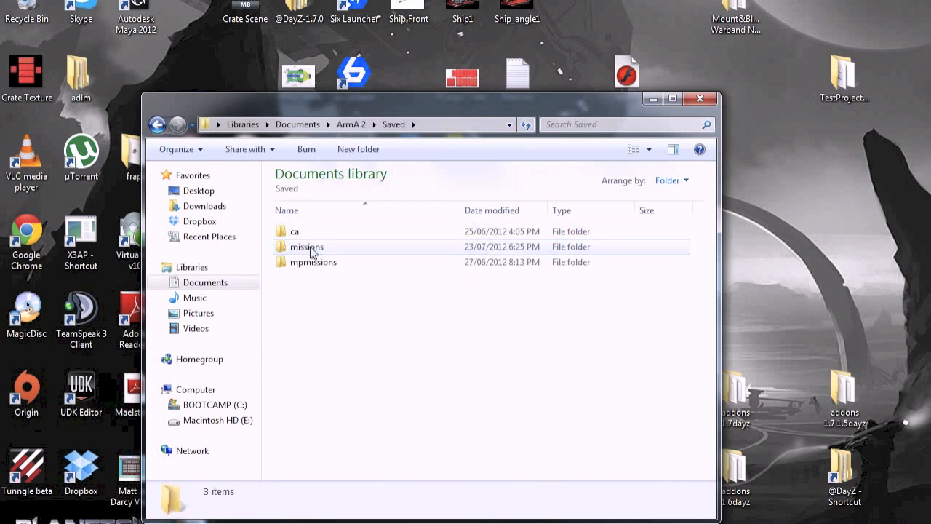
double_click(306, 247)
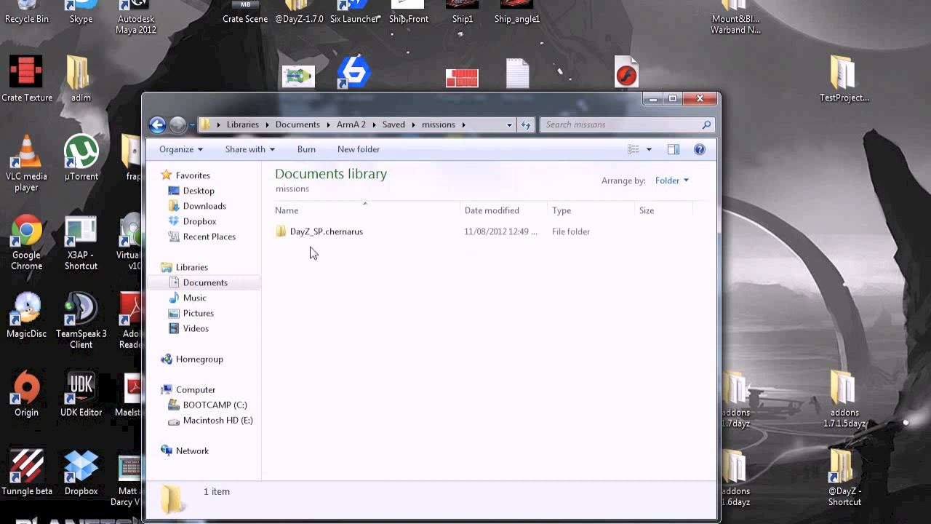
mouse_move(343, 292)
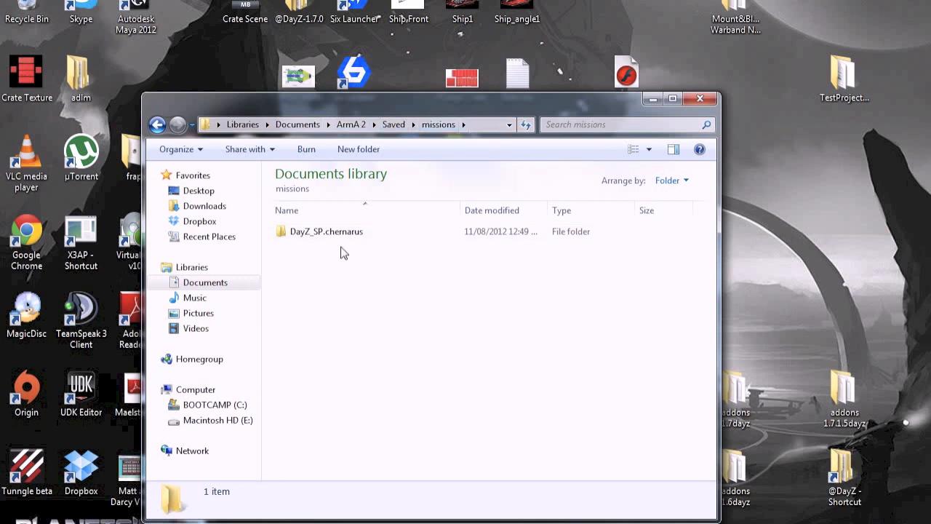
left_click(327, 231)
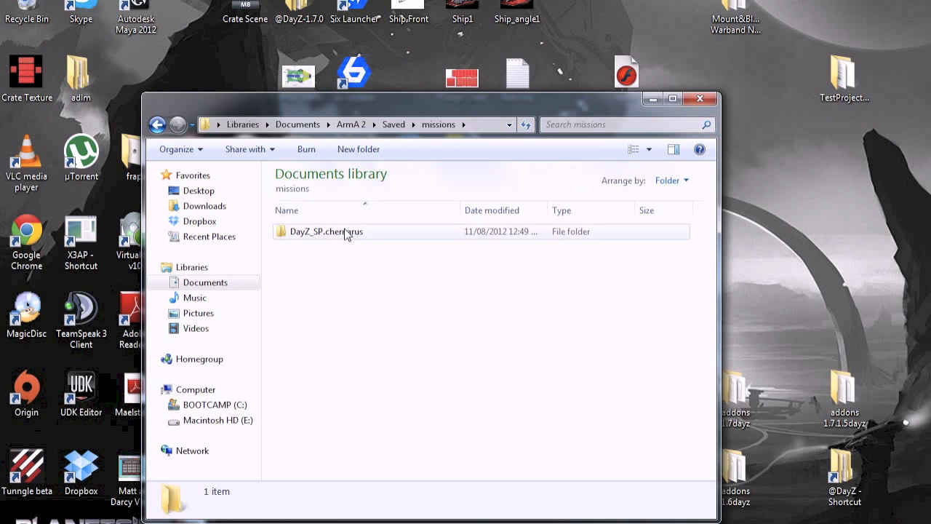
mouse_move(326, 231)
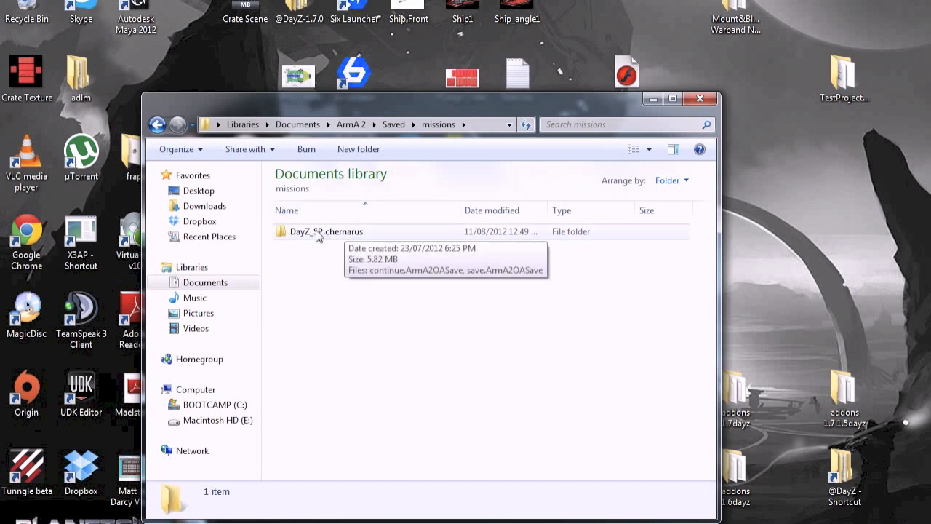
double_click(329, 230)
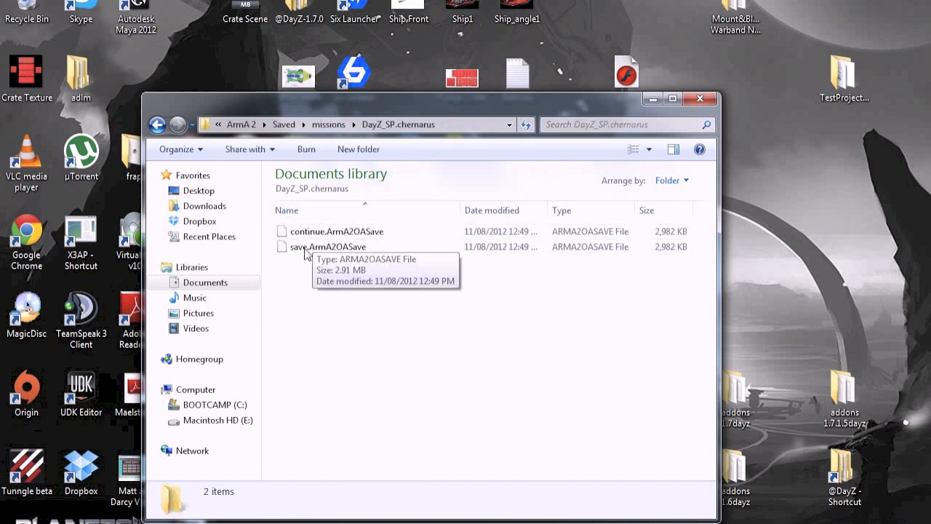
Delete the DayZ_SP.chernarus folder from missions and confirm sending it to the Recycle Bin.
left_click(157, 124)
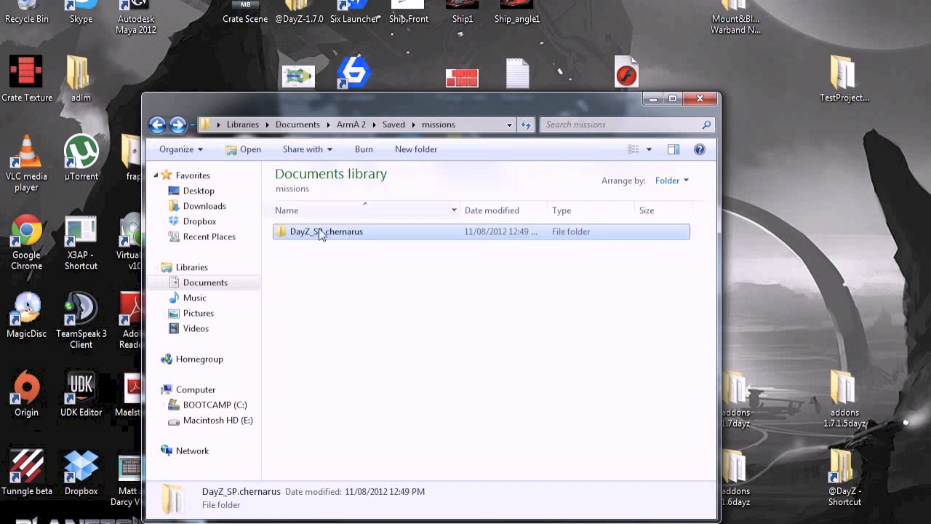
right_click(324, 231)
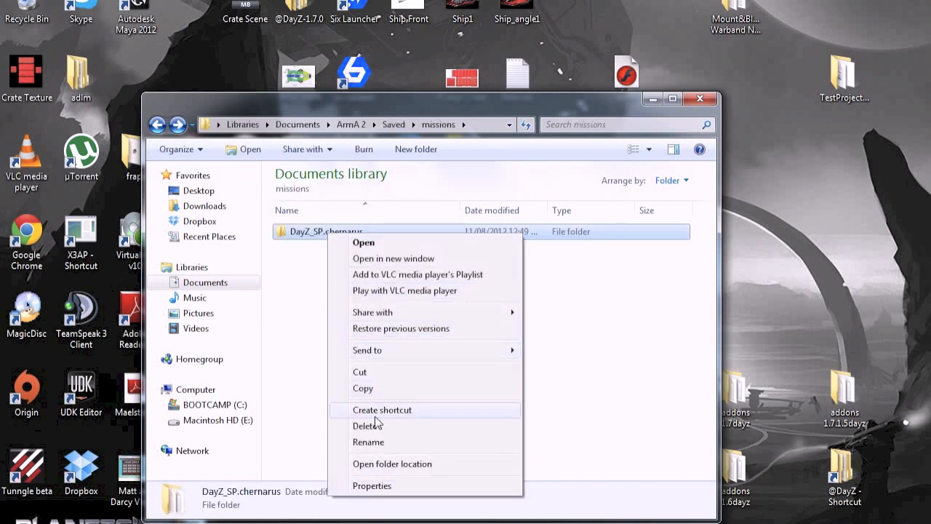
mouse_move(378, 426)
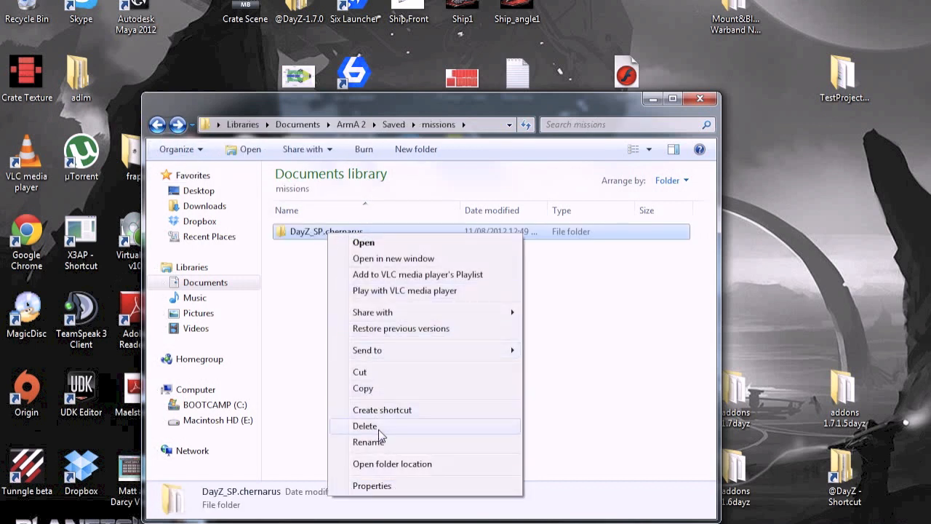
left_click(365, 426)
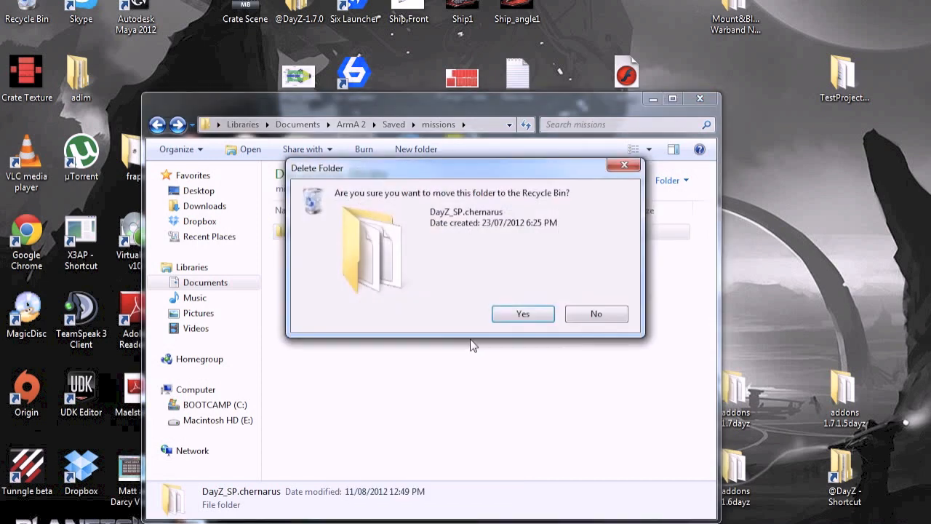
left_click(522, 314)
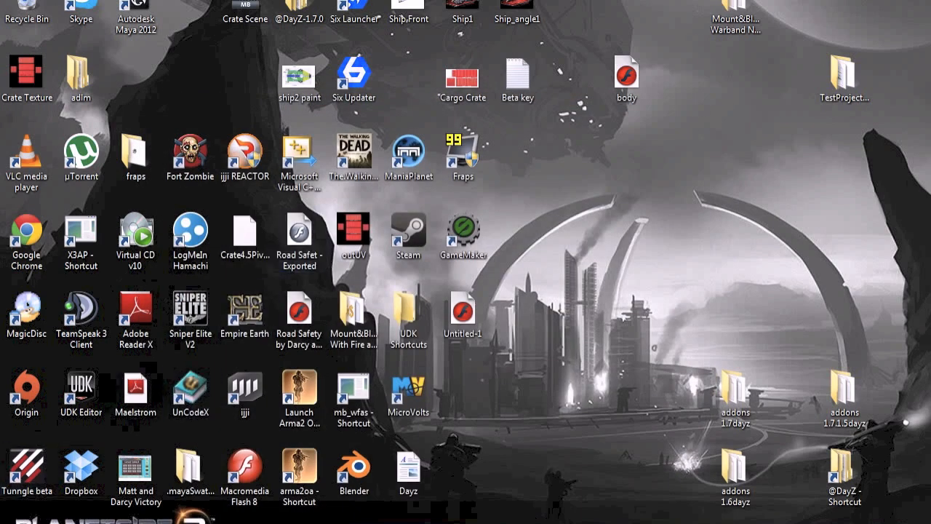
left_click(15, 520)
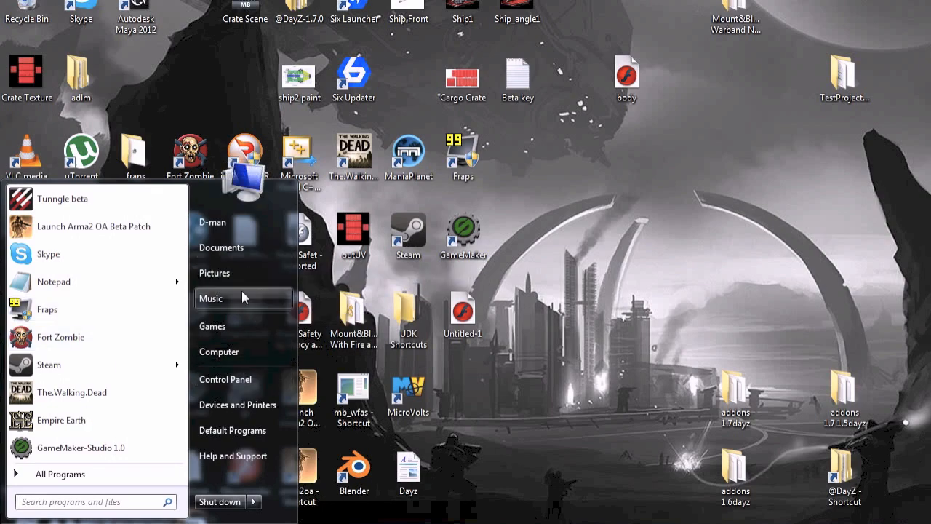
left_click(212, 222)
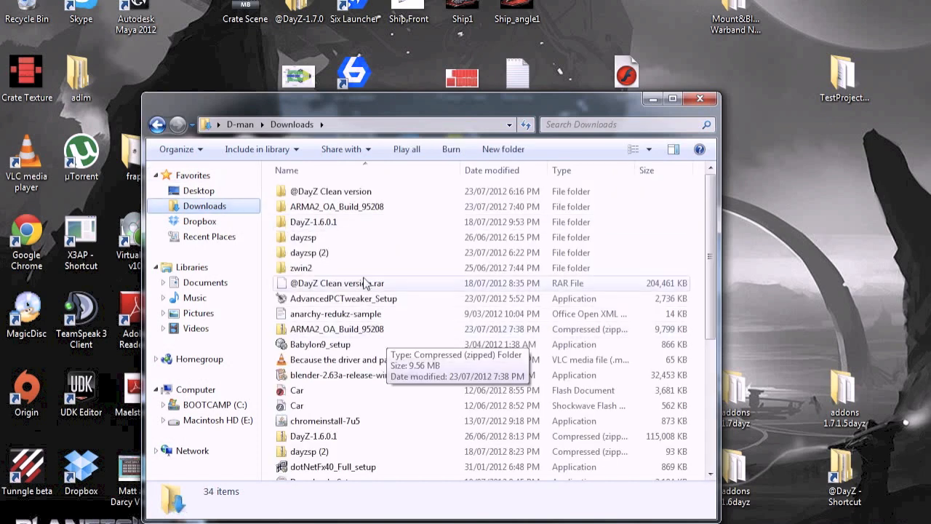
left_click(356, 283)
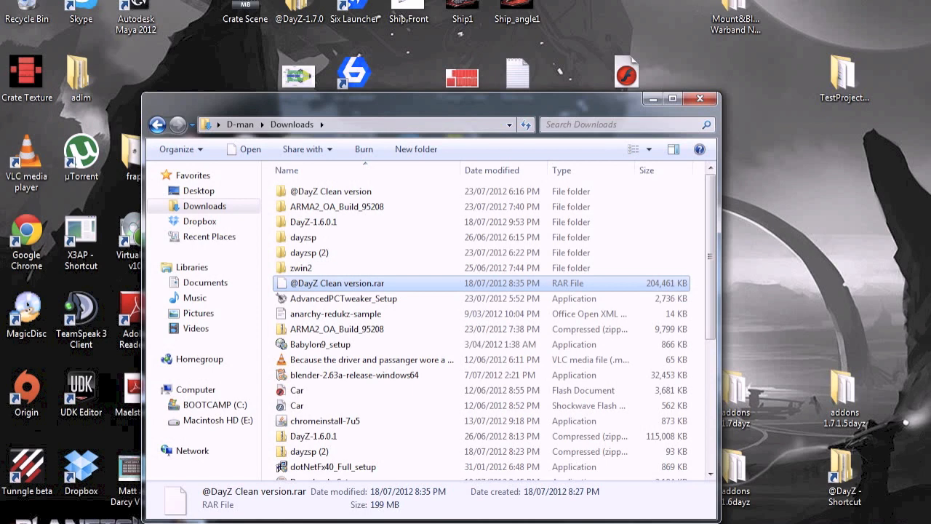
left_click(11, 518)
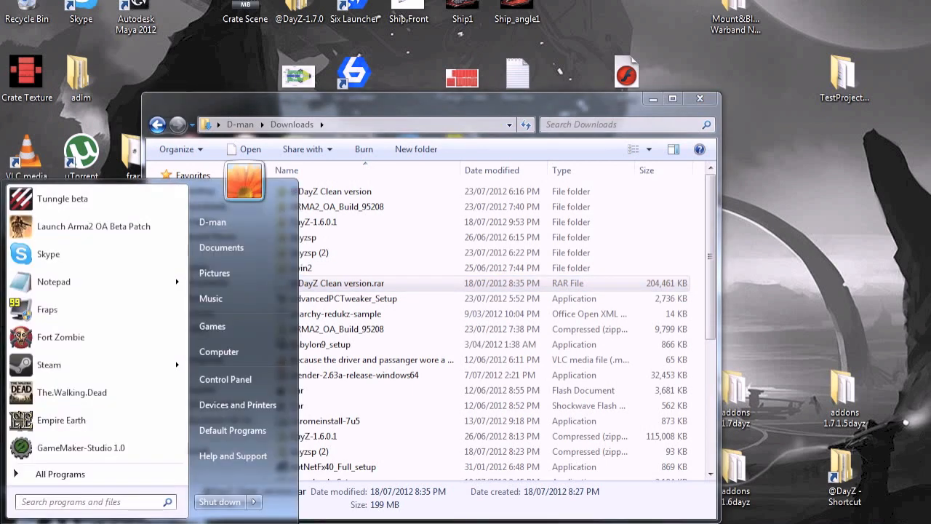
type("7")
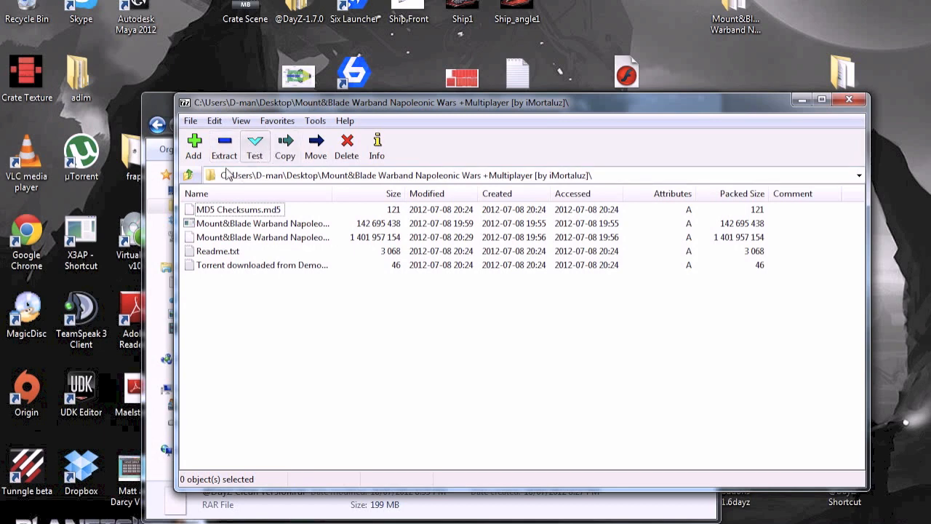
left_click(189, 174)
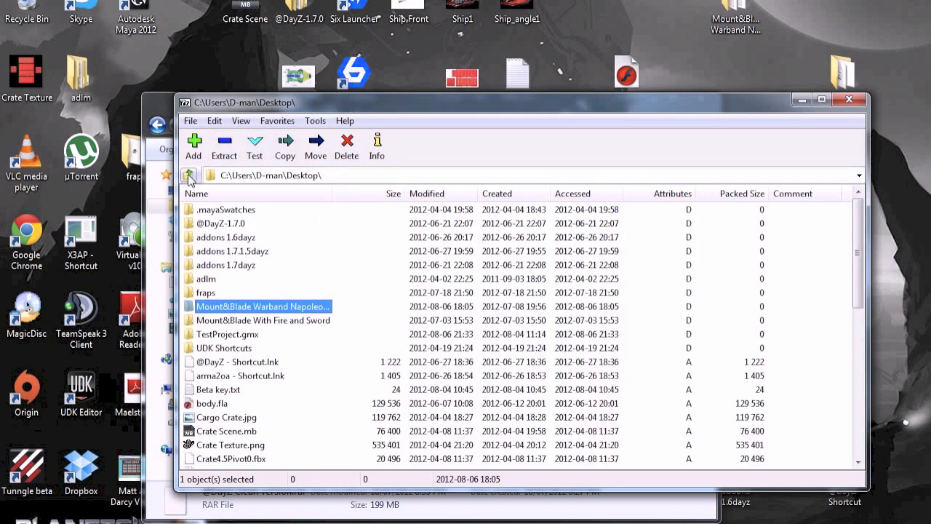
left_click(188, 175)
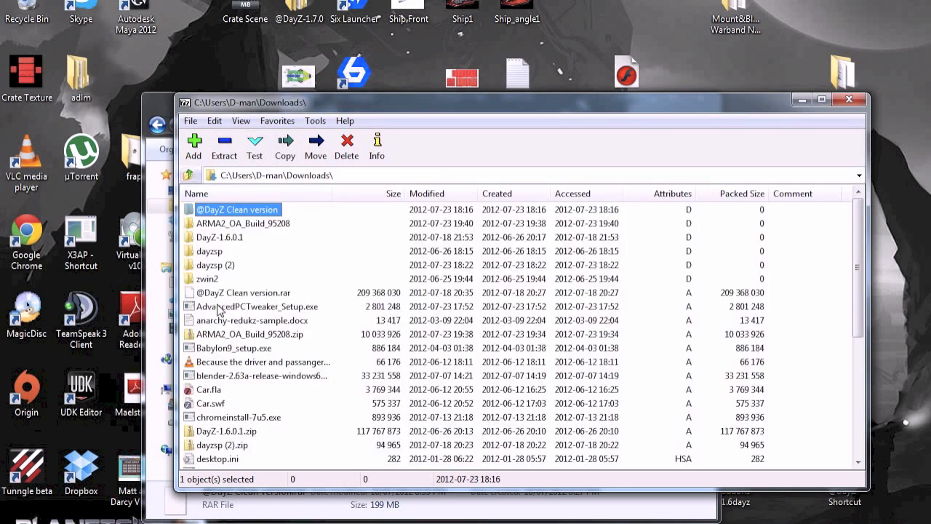
left_click(243, 293)
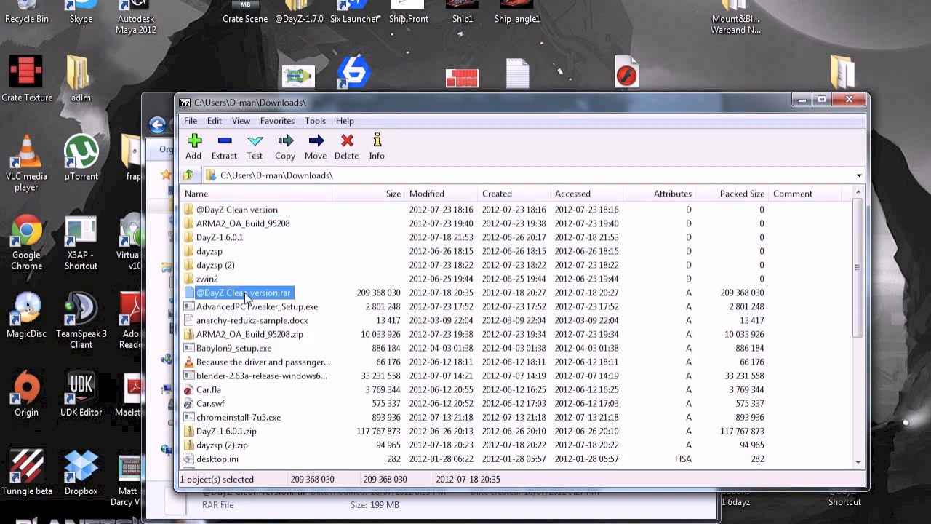
mouse_move(224, 145)
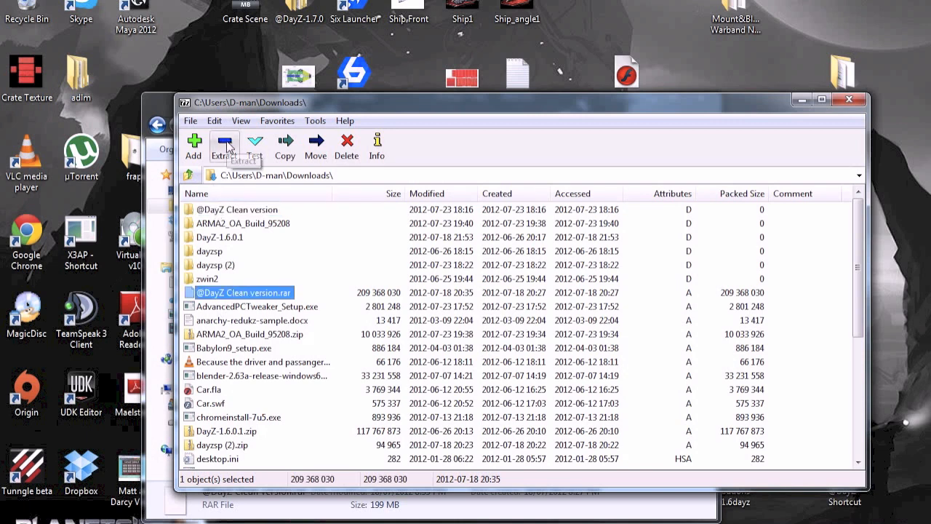
left_click(224, 146)
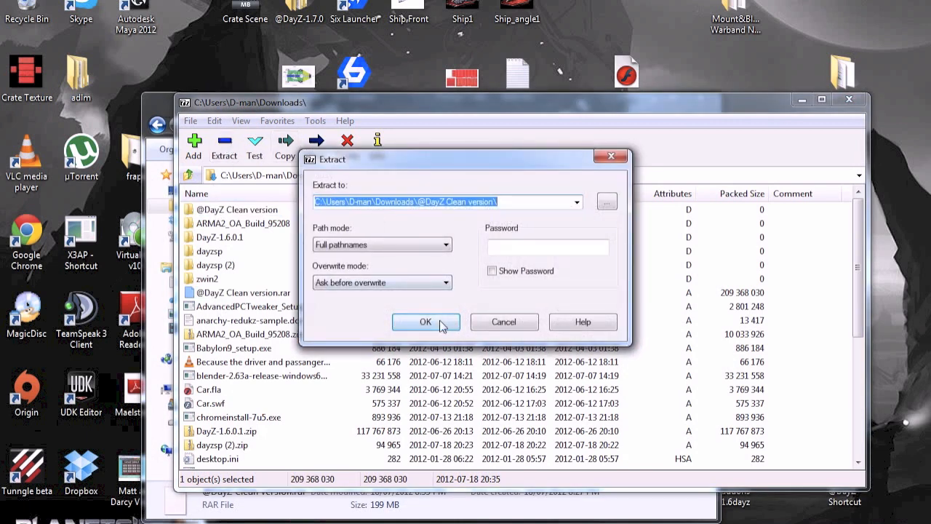
left_click(425, 322)
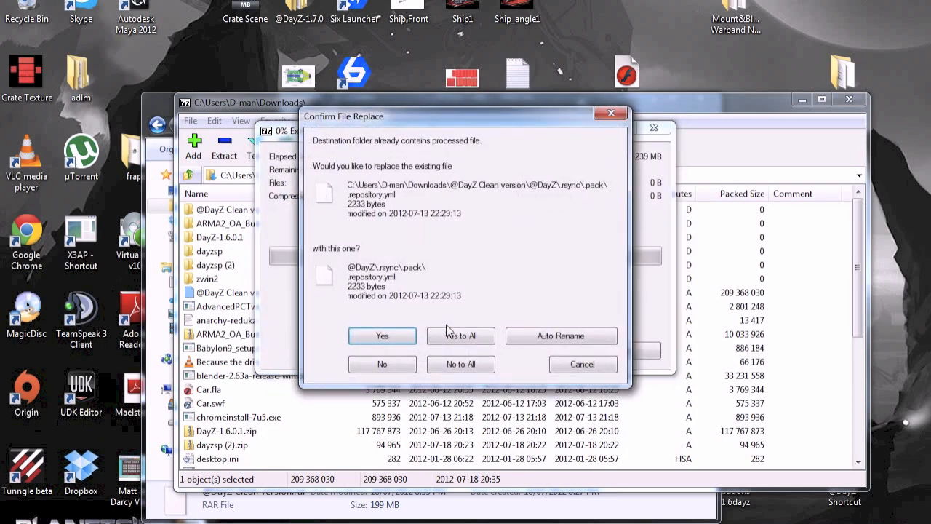
left_click(461, 335)
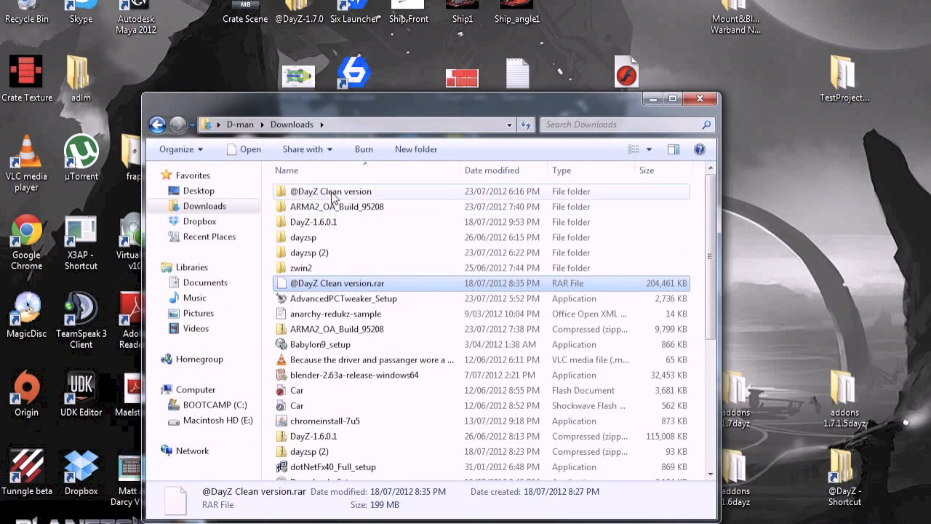
double_click(333, 190)
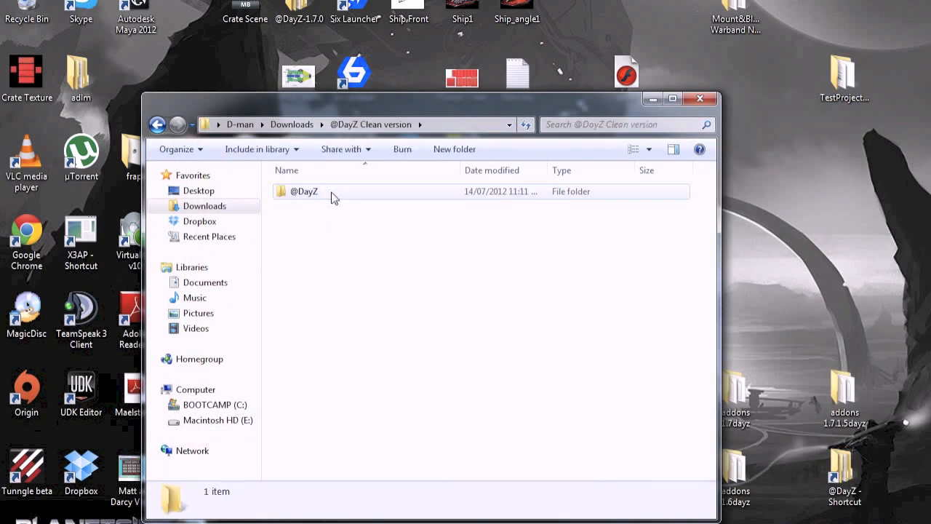
double_click(304, 190)
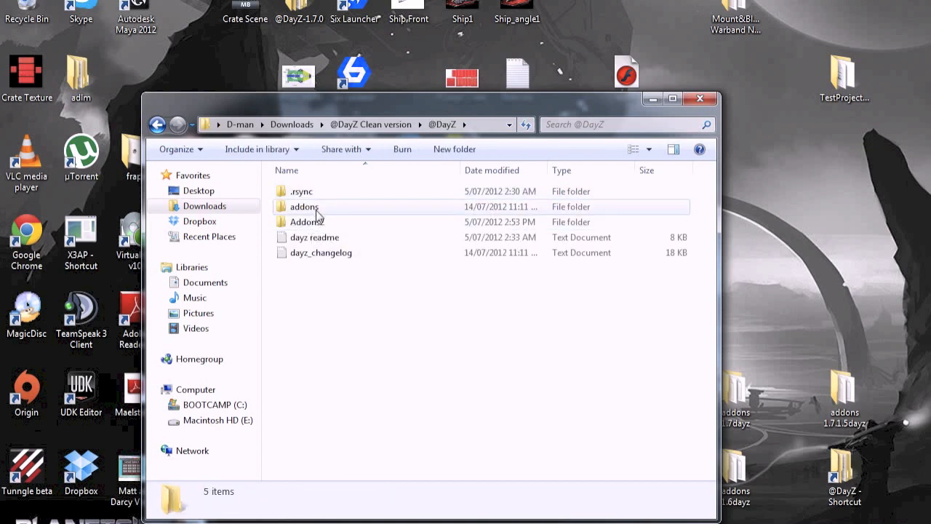
double_click(304, 206)
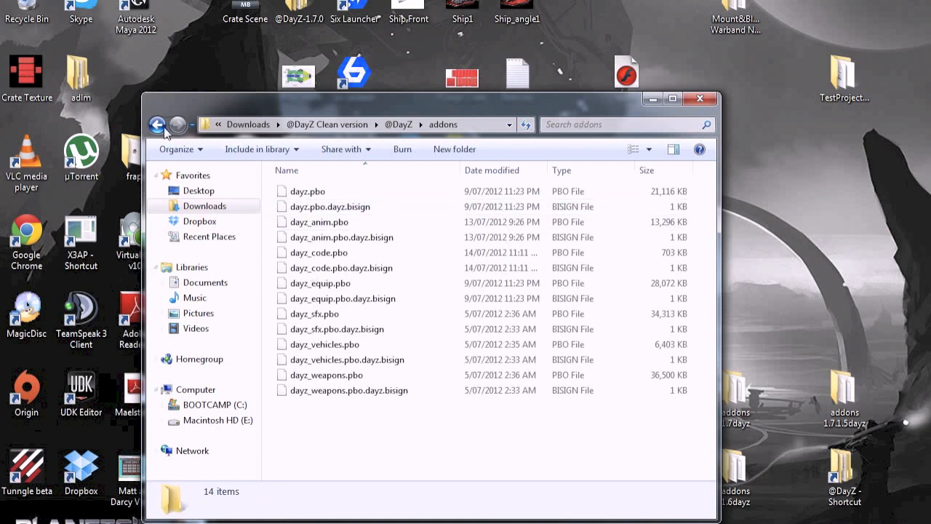
left_click(158, 124)
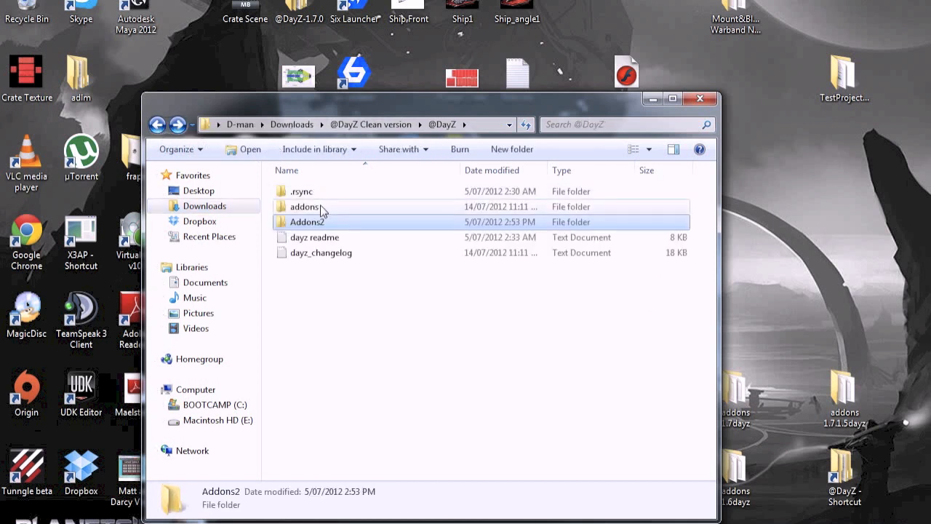
left_click(304, 206)
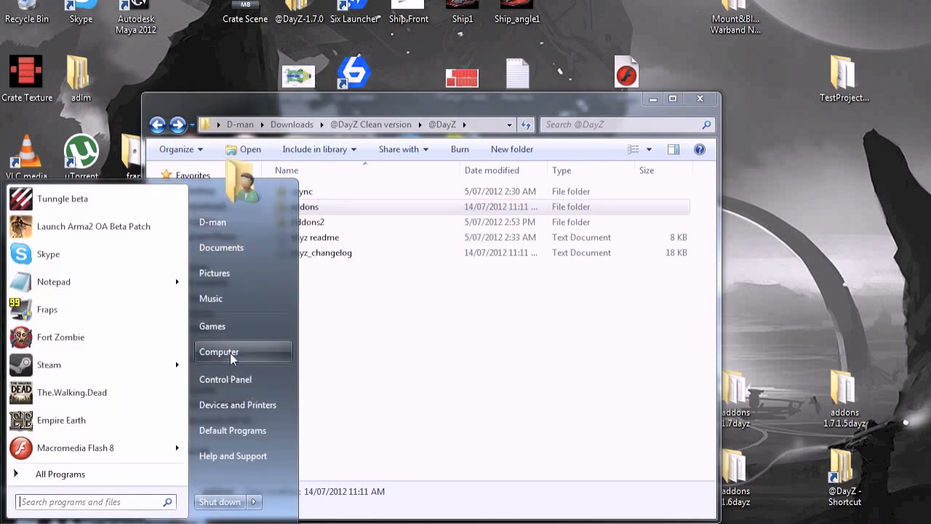
left_click(219, 351)
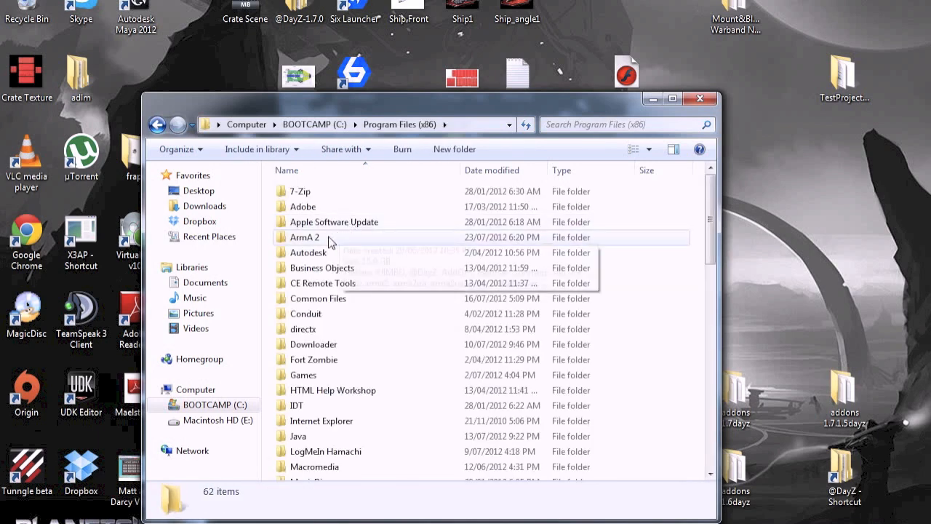
double_click(303, 237)
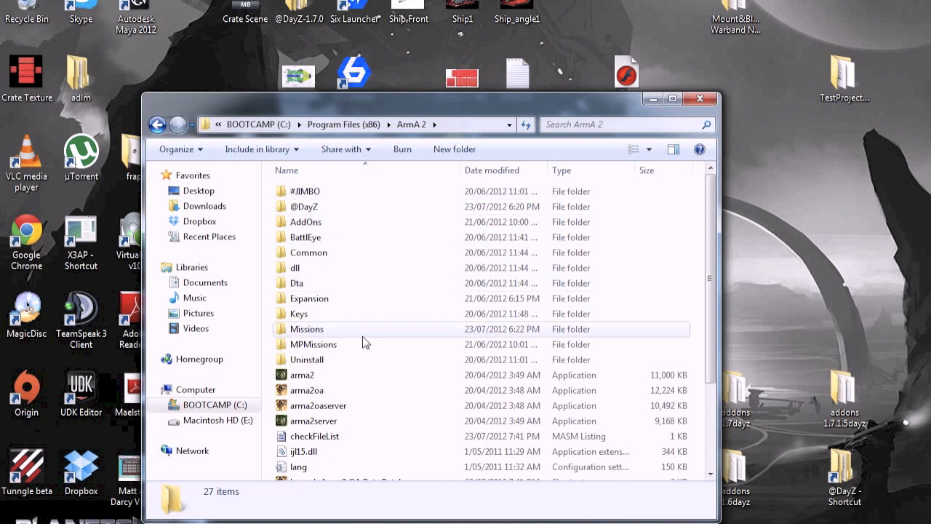
mouse_move(330, 397)
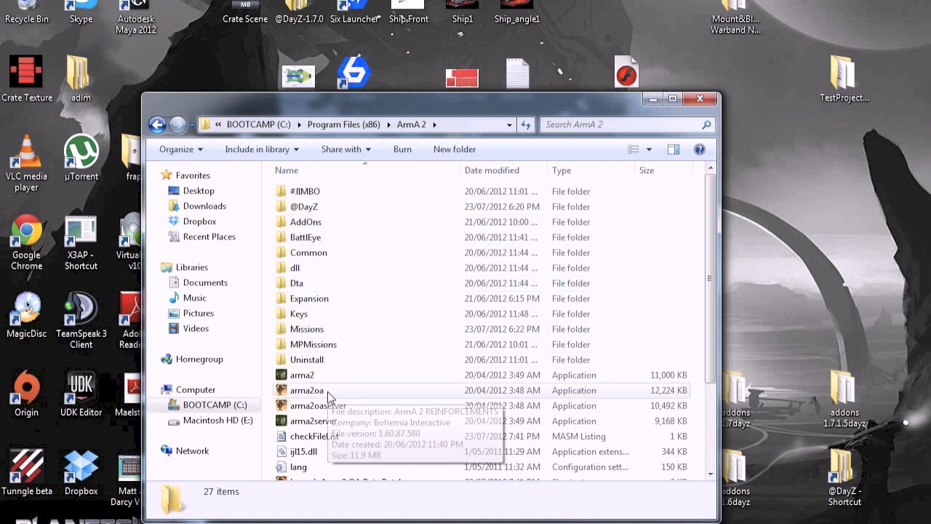
scroll("down", 3)
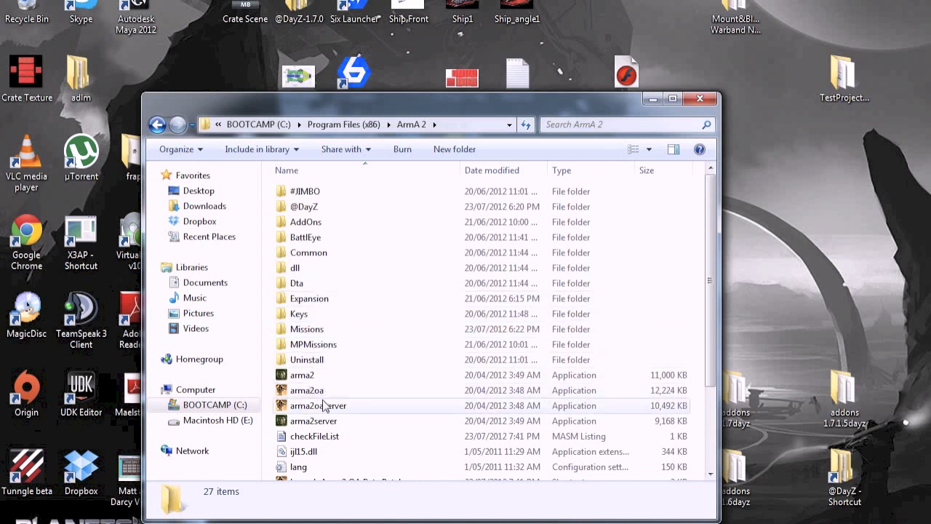
mouse_move(306, 390)
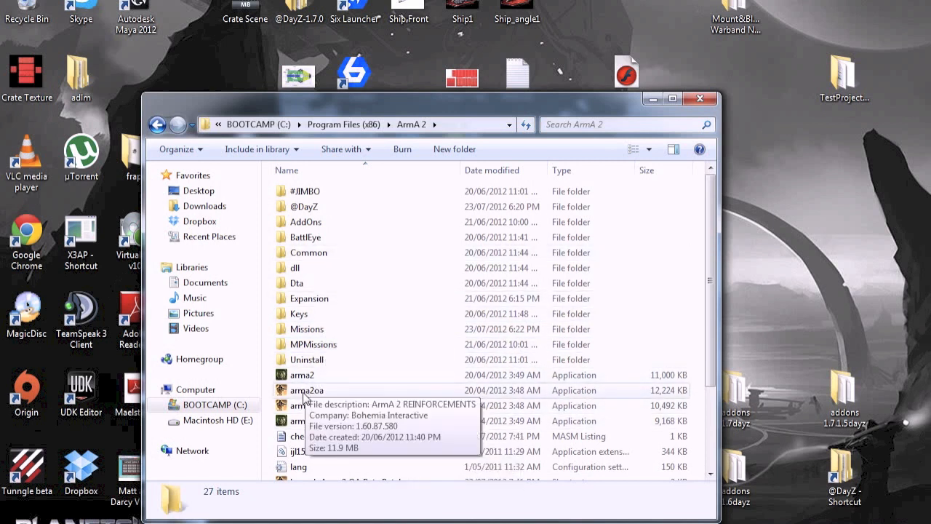
mouse_move(440, 146)
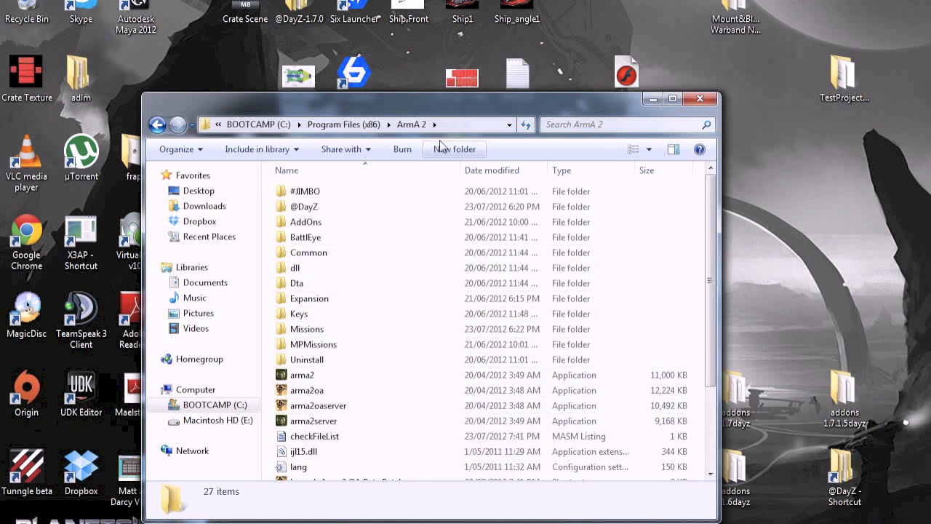
mouse_move(601, 251)
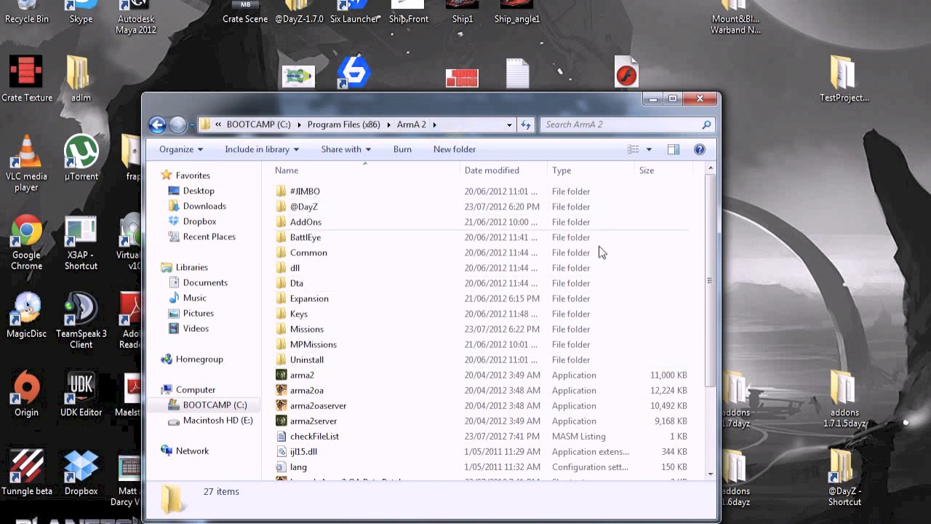
mouse_move(306, 207)
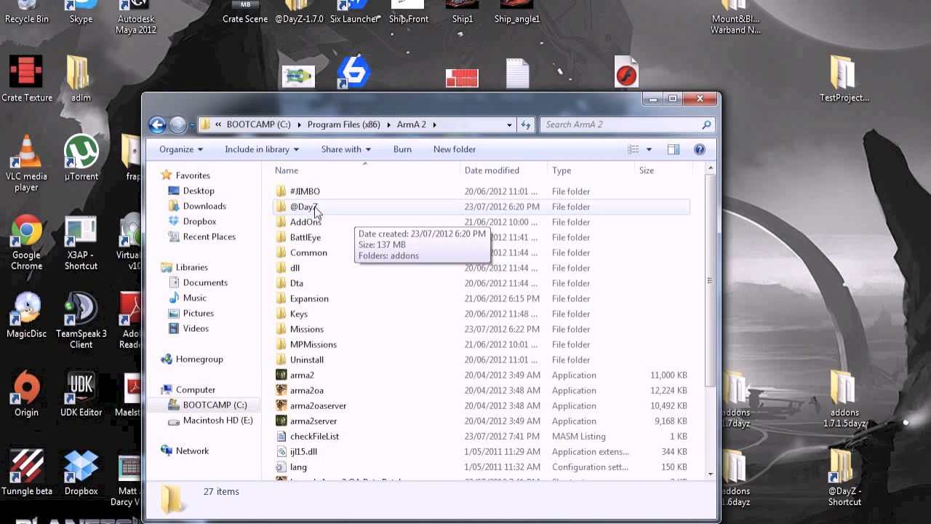
double_click(304, 206)
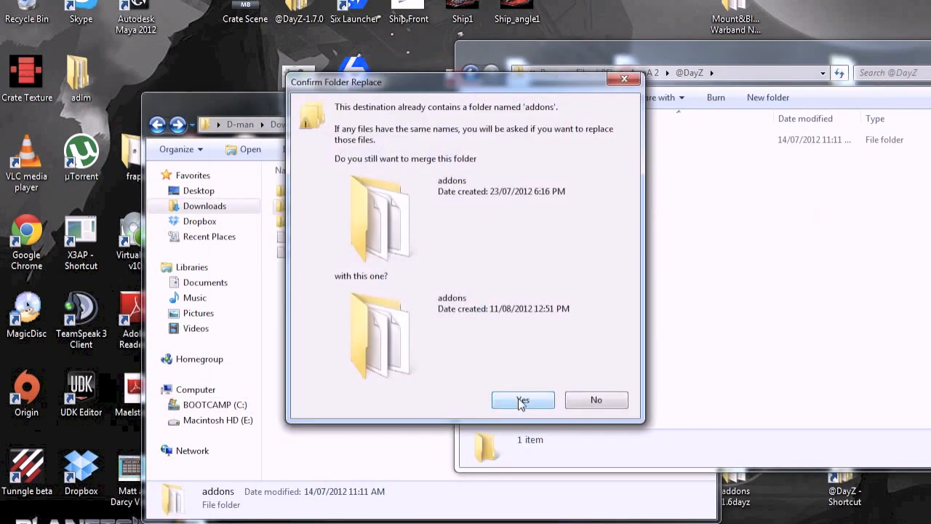
left_click(522, 400)
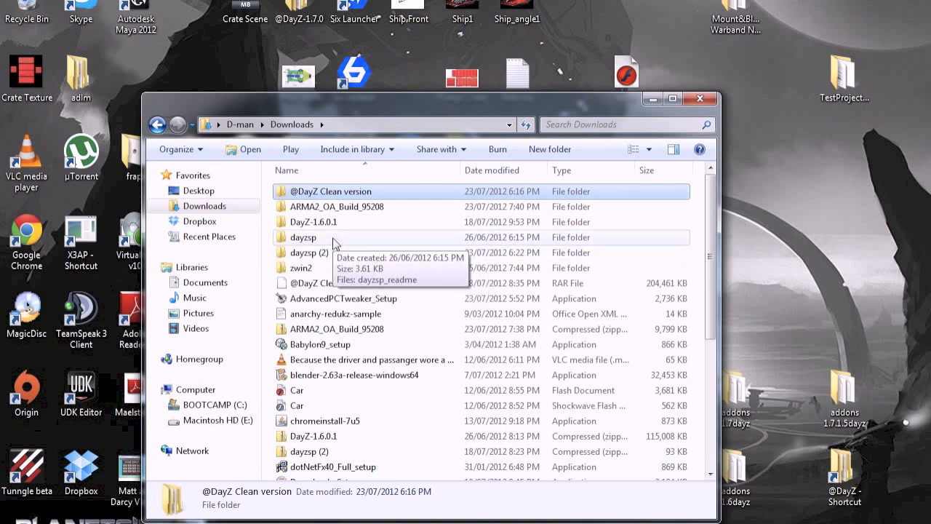
Preview the dayzsp (2) zip, then open the extracted dayzsp (2) folder and select dayzsp_readme.
left_click(308, 451)
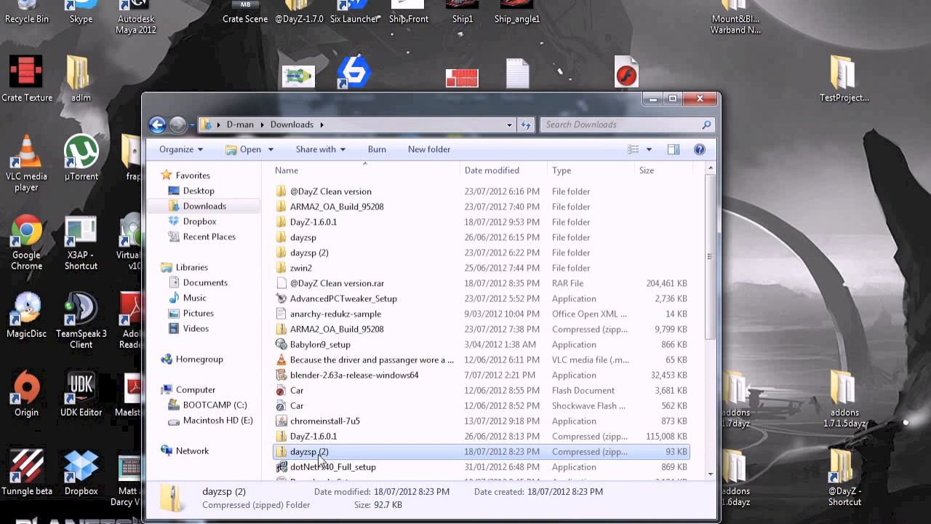
double_click(309, 451)
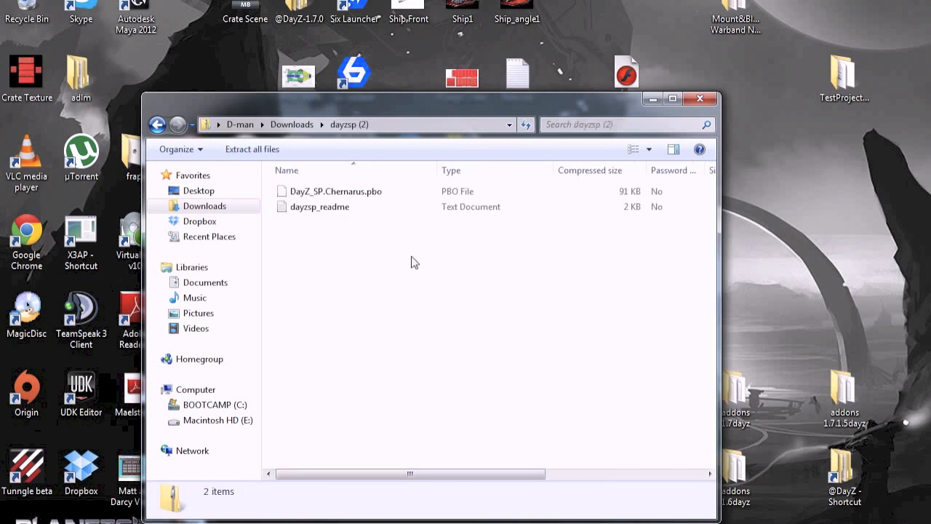
left_click(337, 191)
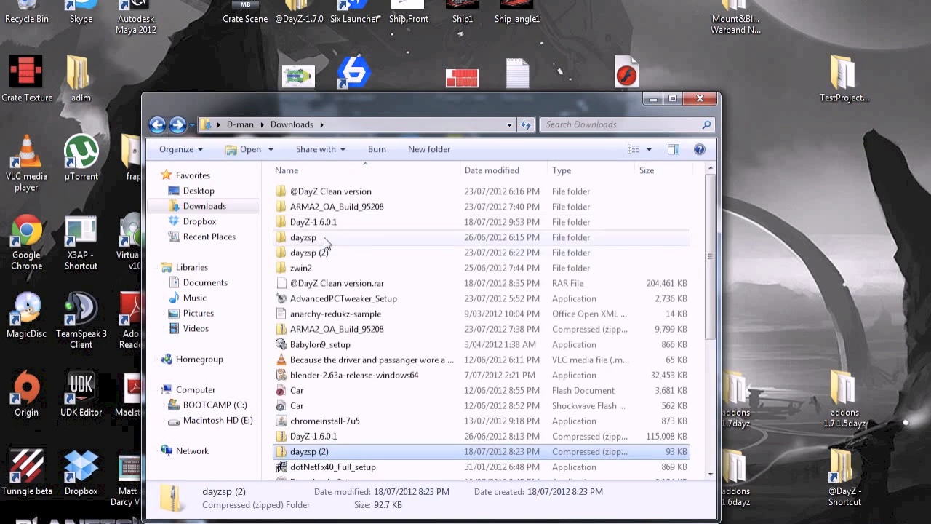
double_click(303, 237)
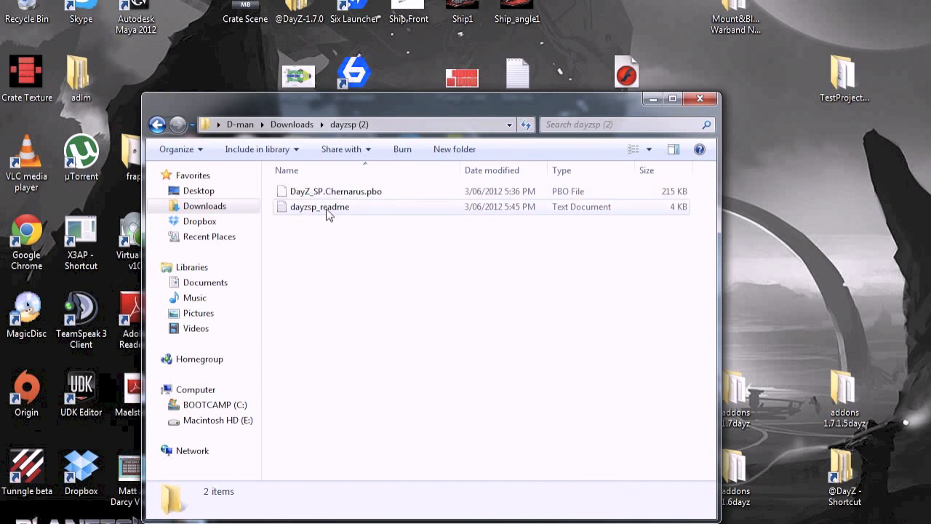
left_click(319, 206)
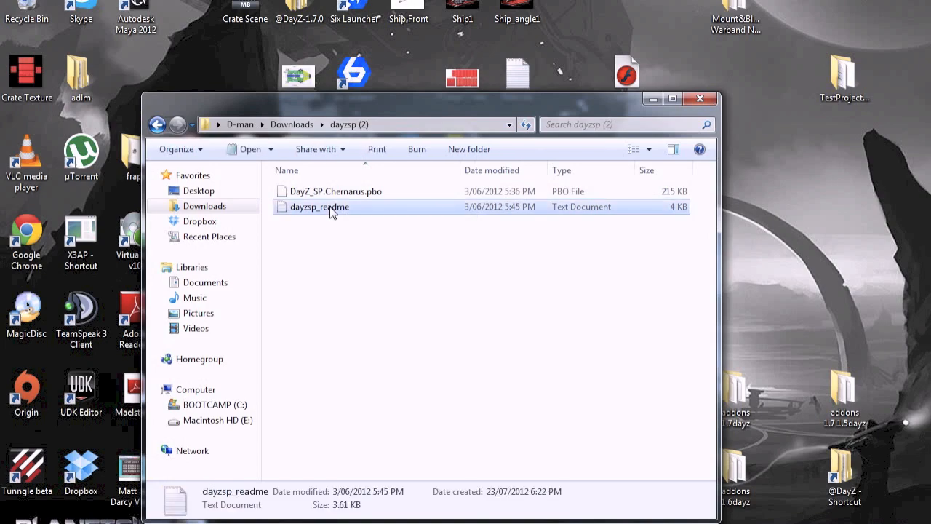
Read the DayZ Single Player installation notes in dayzsp_readme, then close Notepad.
double_click(319, 206)
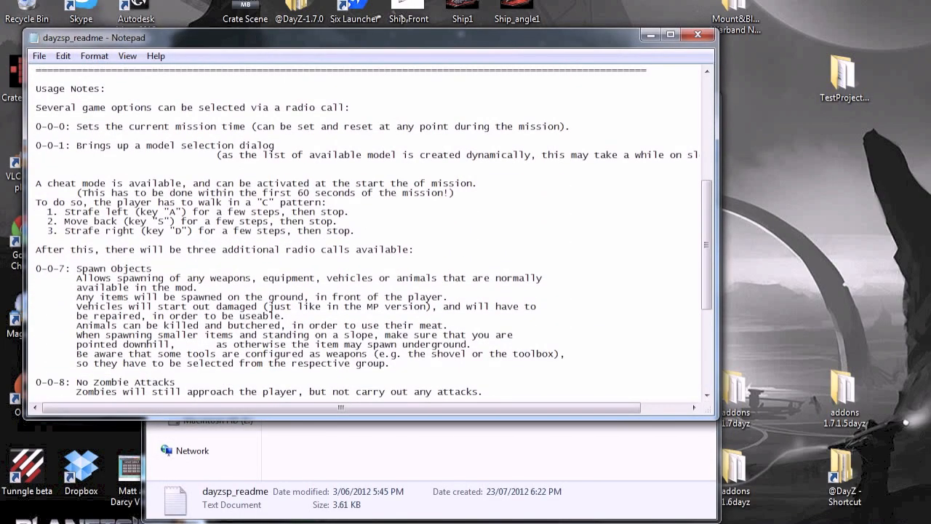
scroll("down", 3)
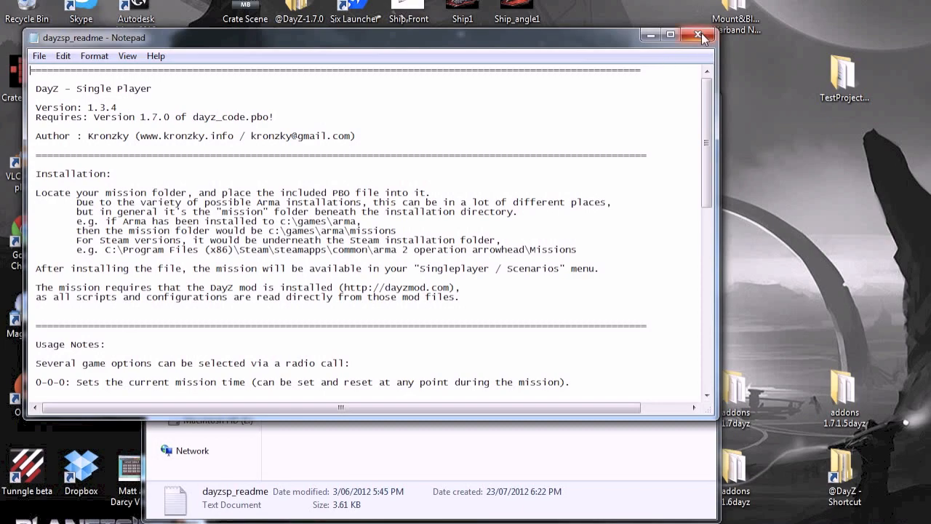
left_click(697, 35)
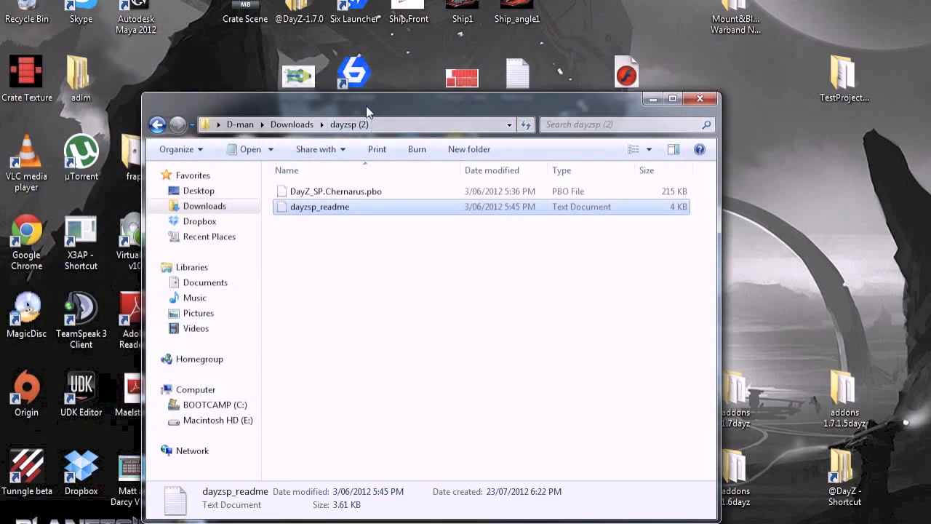
Drag DayZ_SP.Chernarus.pbo into C:\Program Files (x86)\ArmA 2\Missions.
left_click(672, 99)
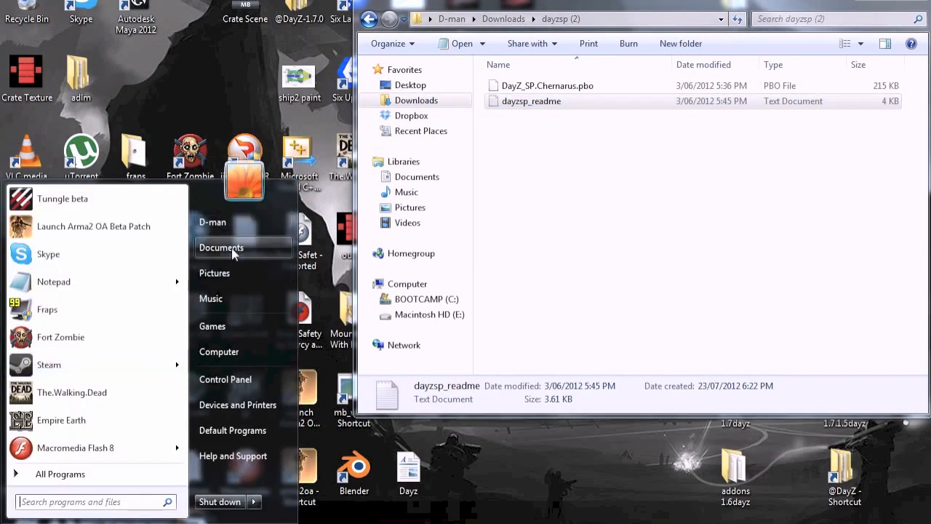
mouse_move(212, 222)
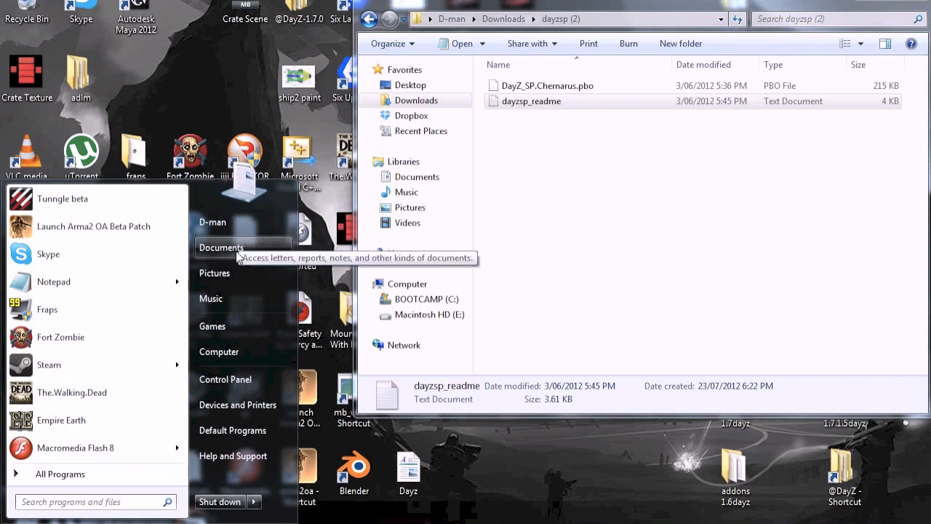
mouse_move(218, 351)
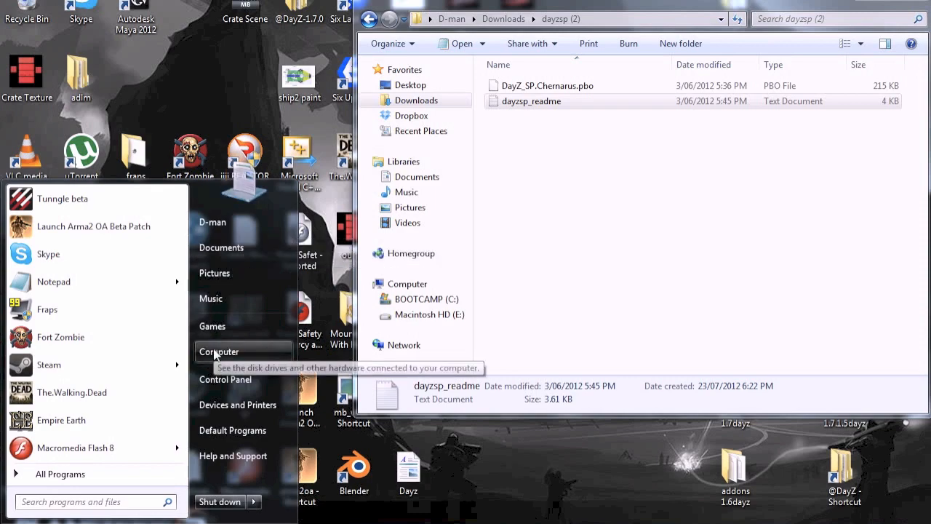
left_click(218, 351)
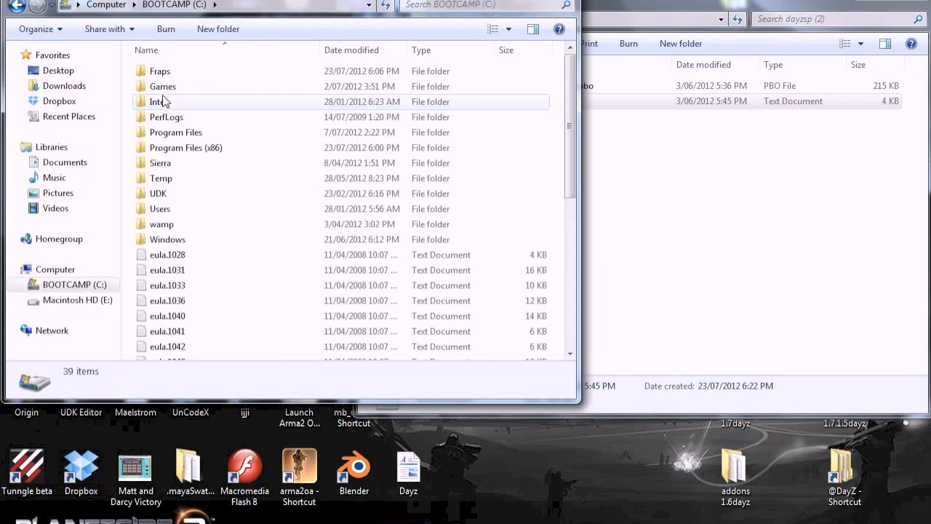
left_click(185, 148)
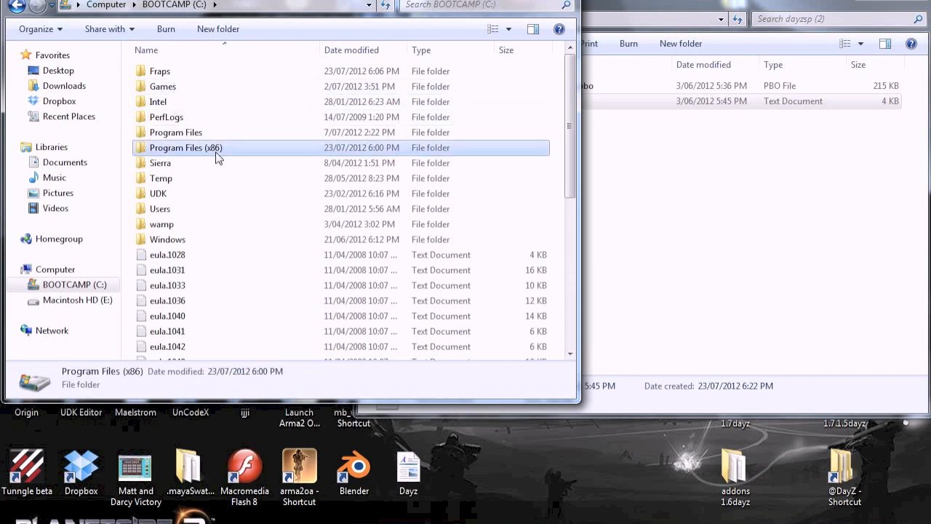
double_click(185, 147)
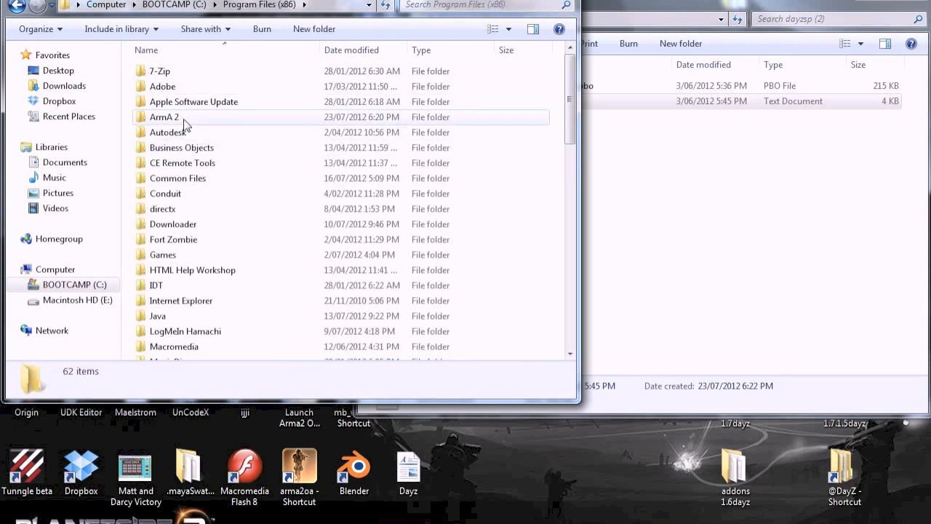
double_click(163, 116)
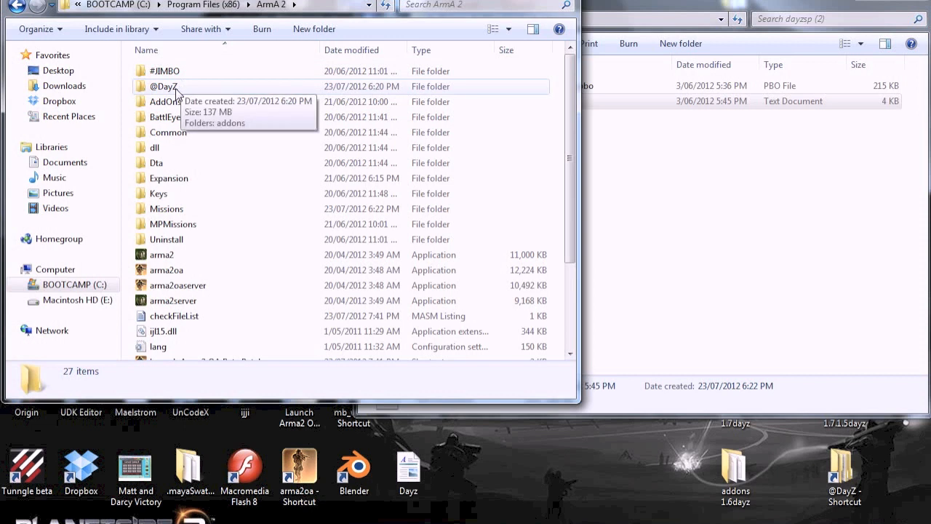
mouse_move(151, 209)
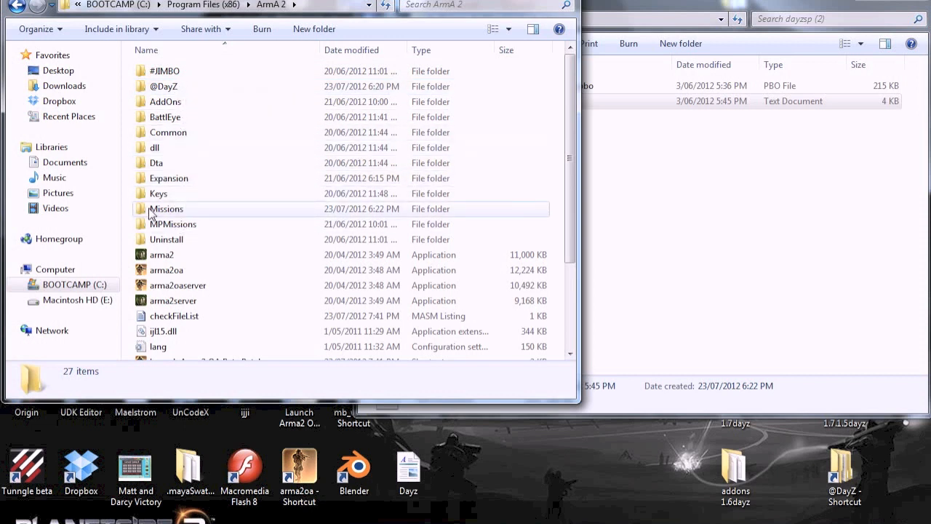
double_click(166, 208)
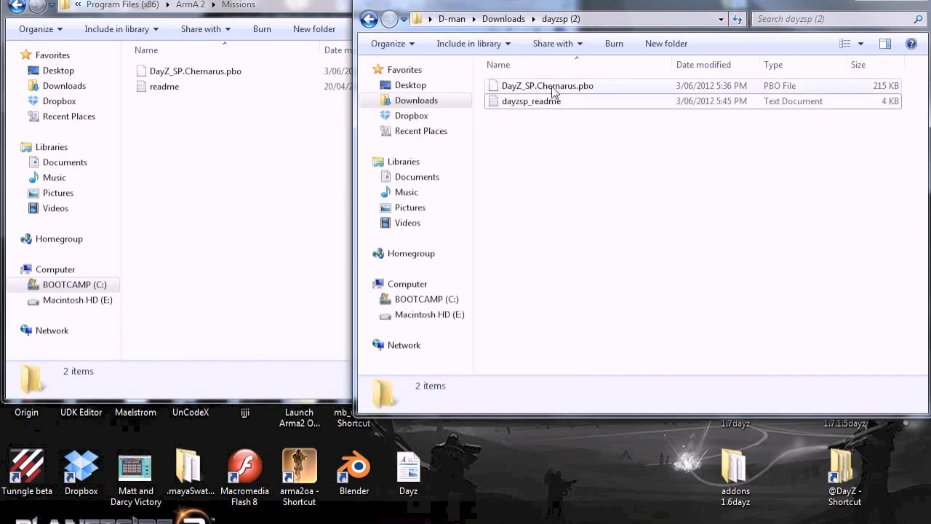
left_click_drag(547, 85, 258, 98)
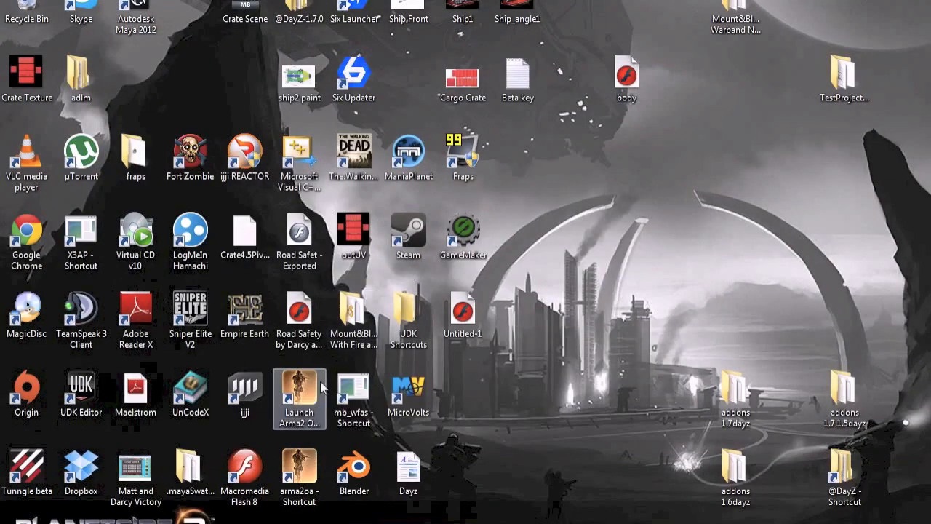
left_click(299, 399)
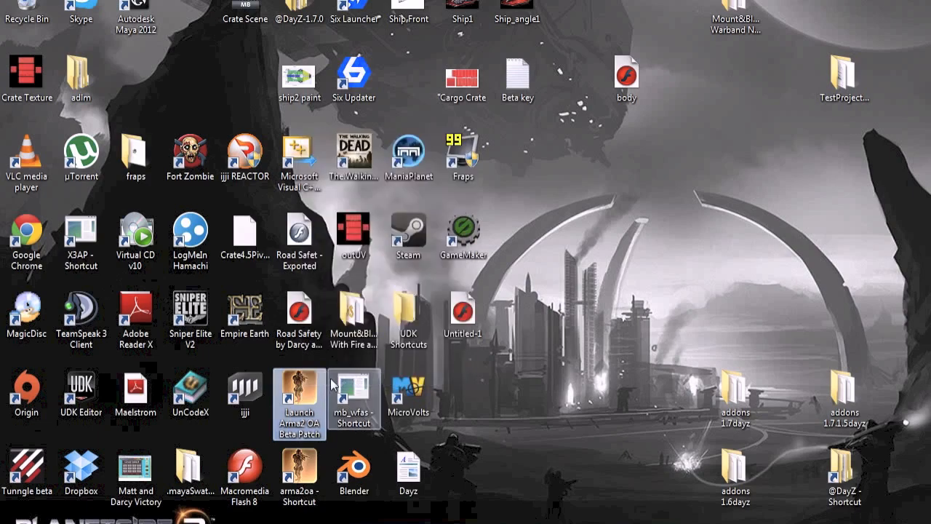
double_click(299, 403)
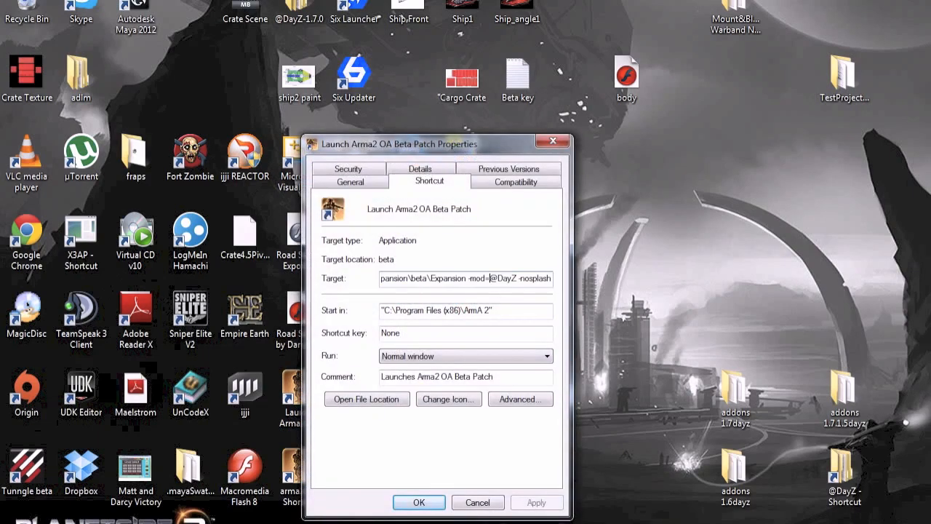
double_click(471, 279)
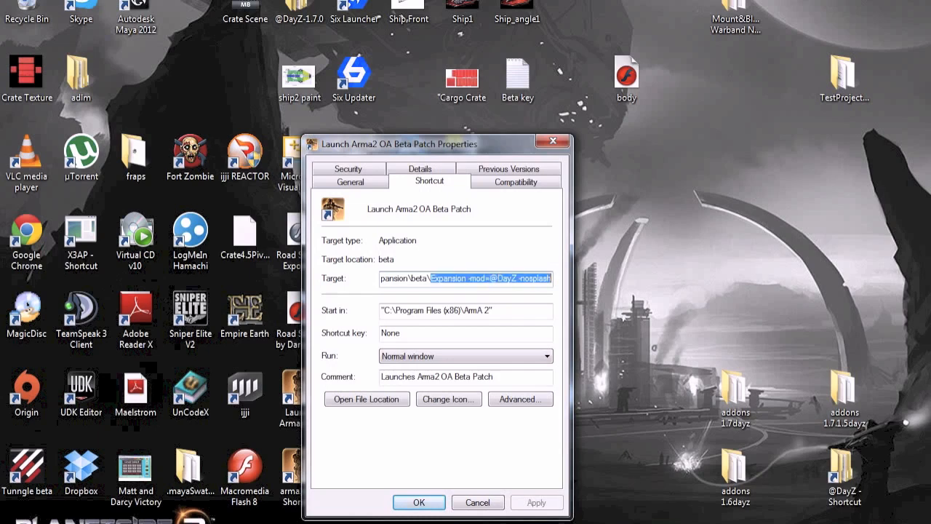
left_click(466, 278)
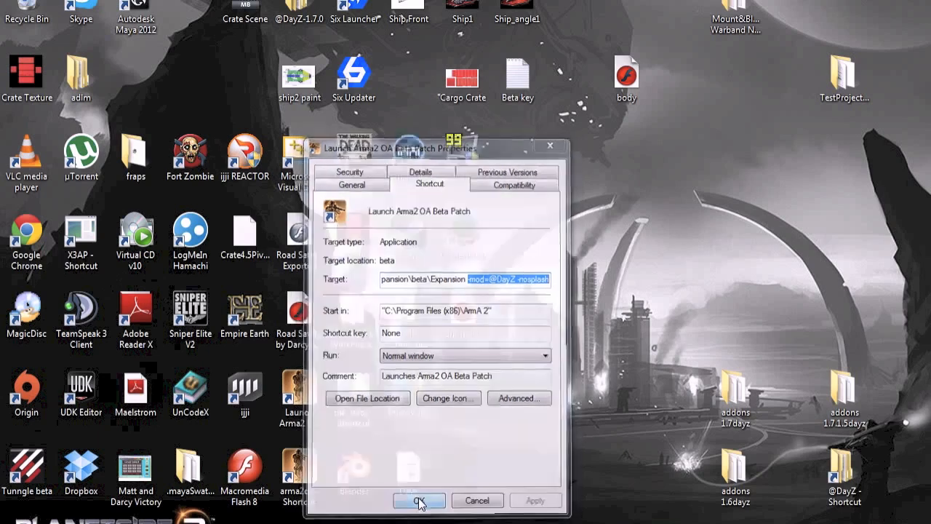
left_click(419, 500)
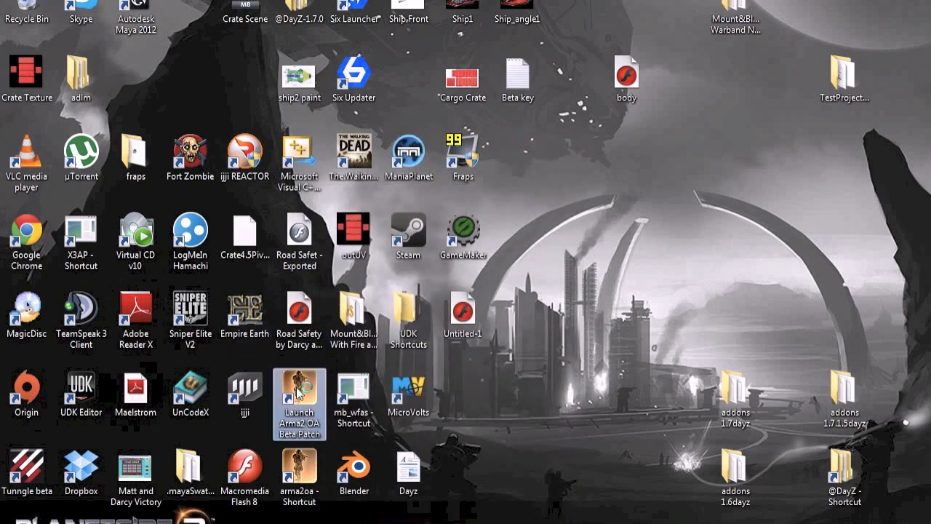
double_click(298, 404)
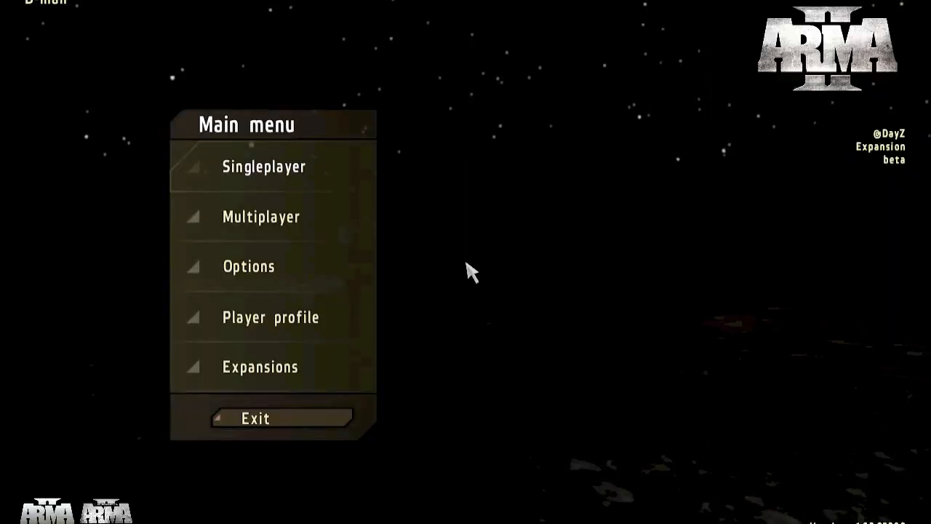
mouse_move(428, 227)
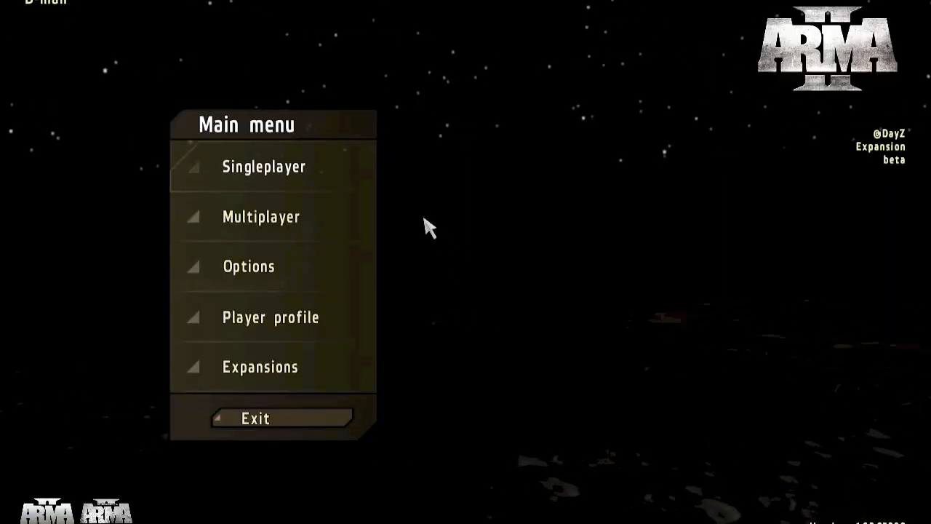
left_click(263, 167)
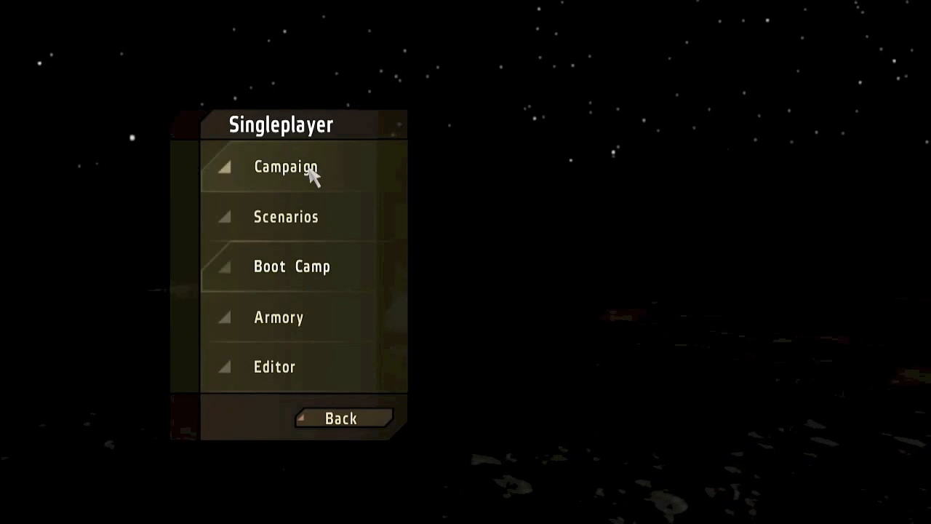
left_click(287, 167)
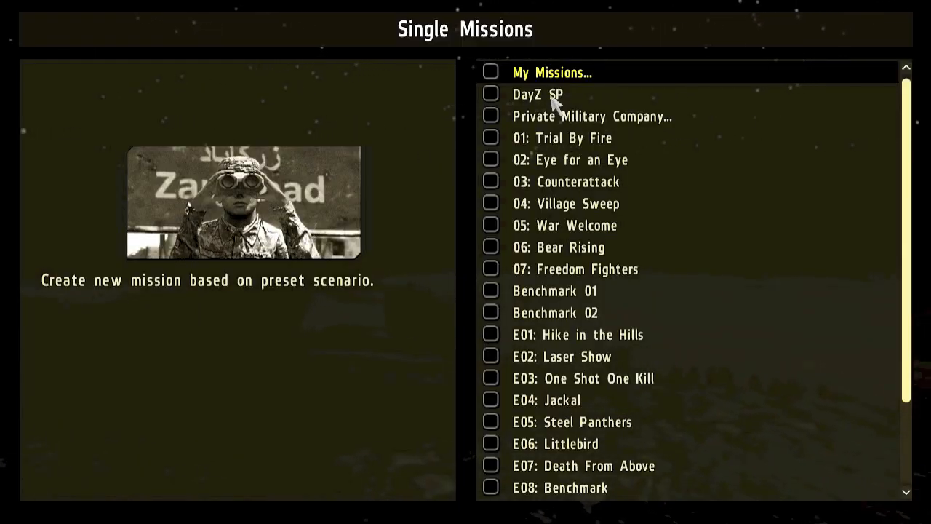
left_click(536, 94)
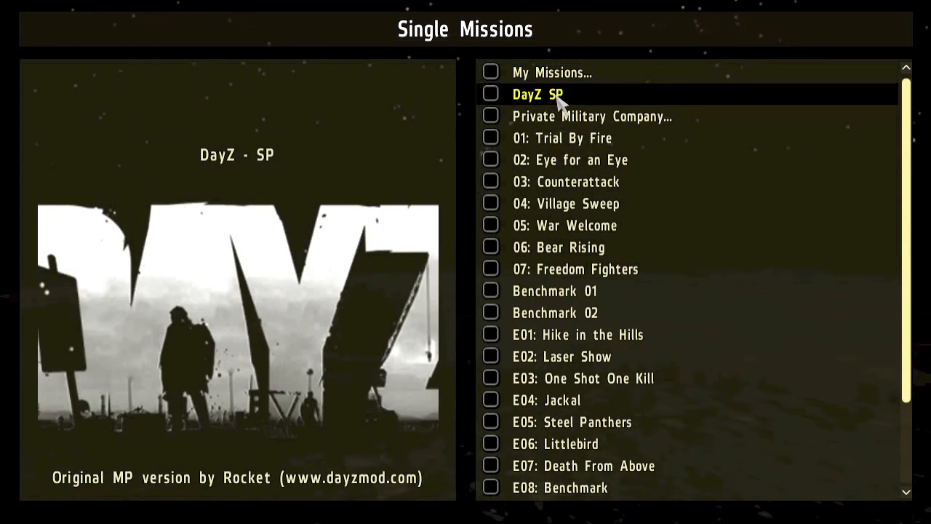
mouse_move(563, 98)
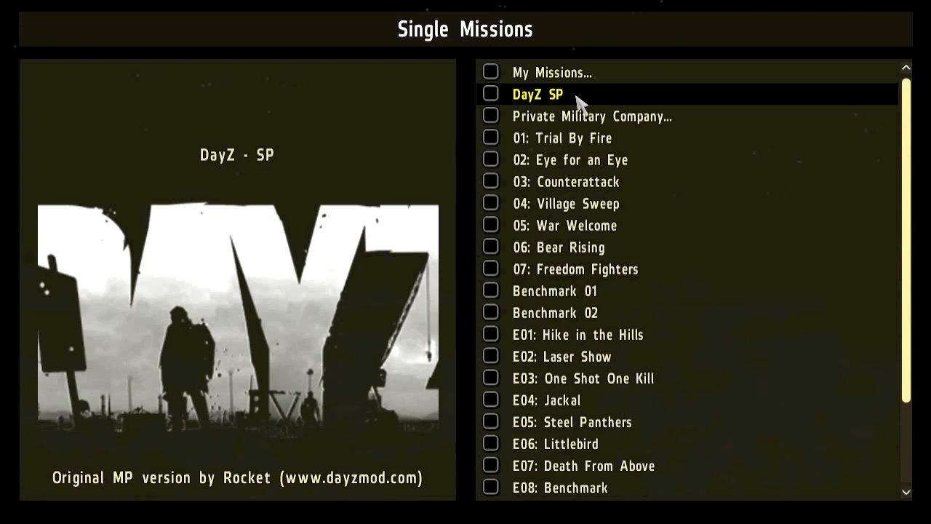
mouse_move(687, 174)
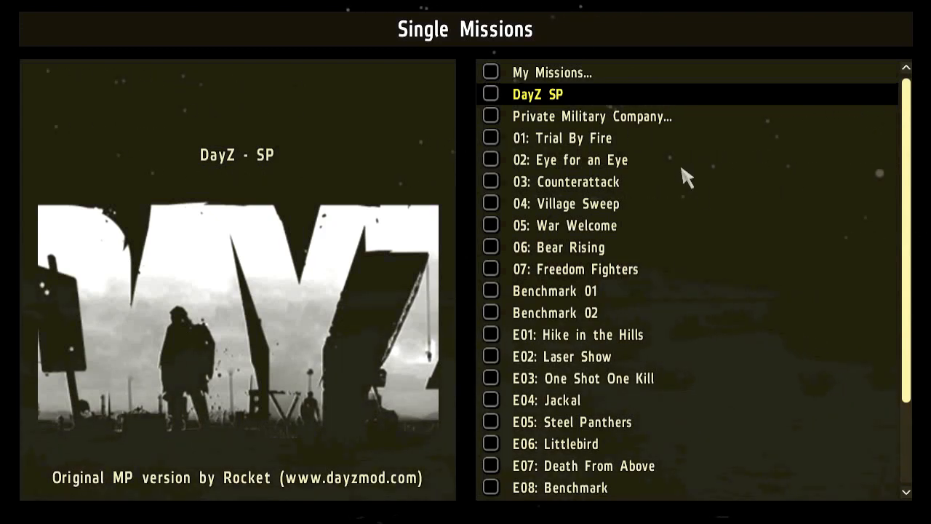